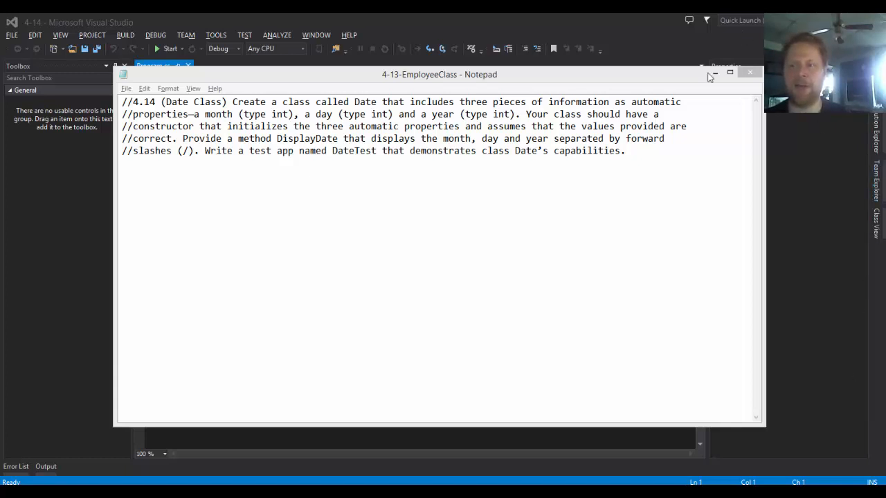
Dismiss the Notepad exercise description so the Visual Studio console project is visible.
click(750, 72)
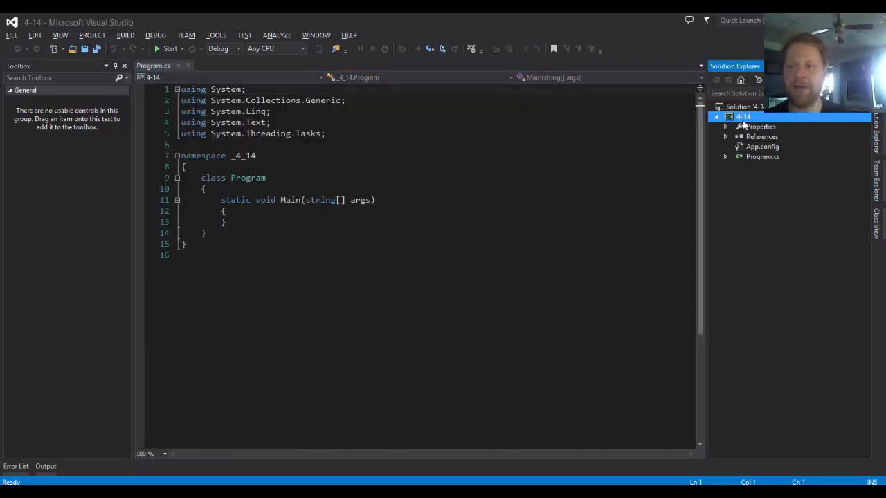
Add a new Date.cs class file to the 4-14 project and place the cursor inside class Date.
right_click(744, 116)
text(D.cs)
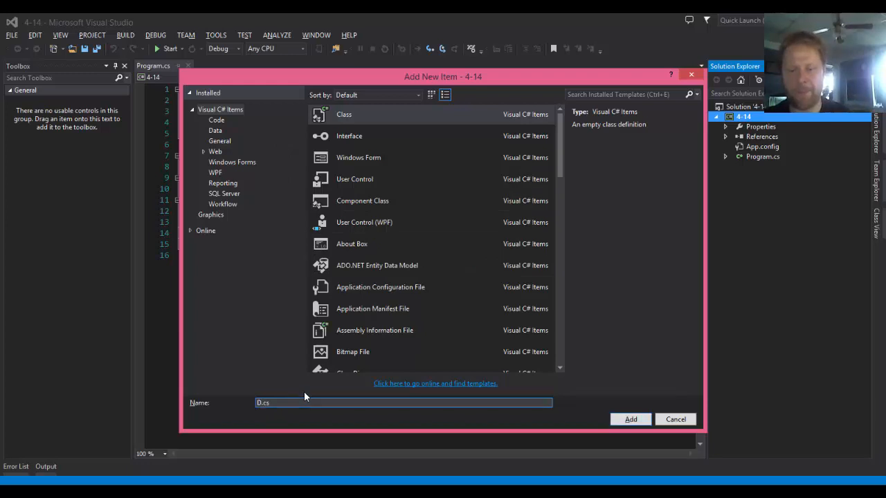
click(676, 419)
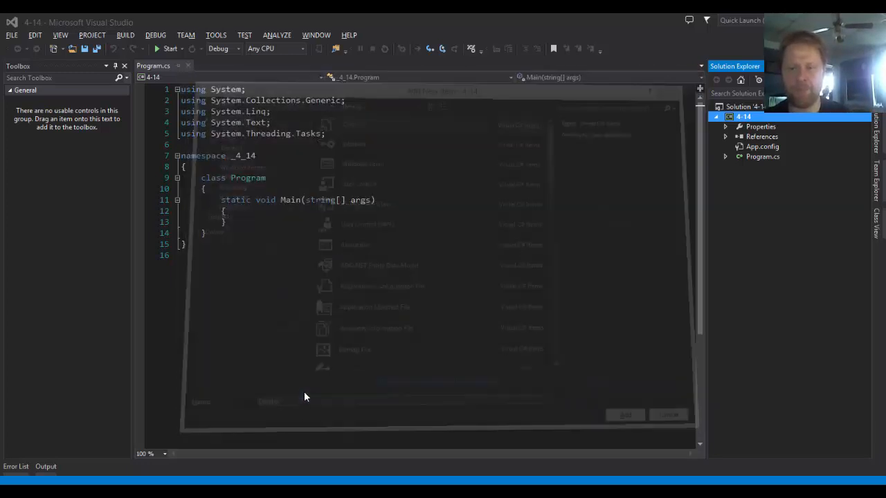
click(624, 415)
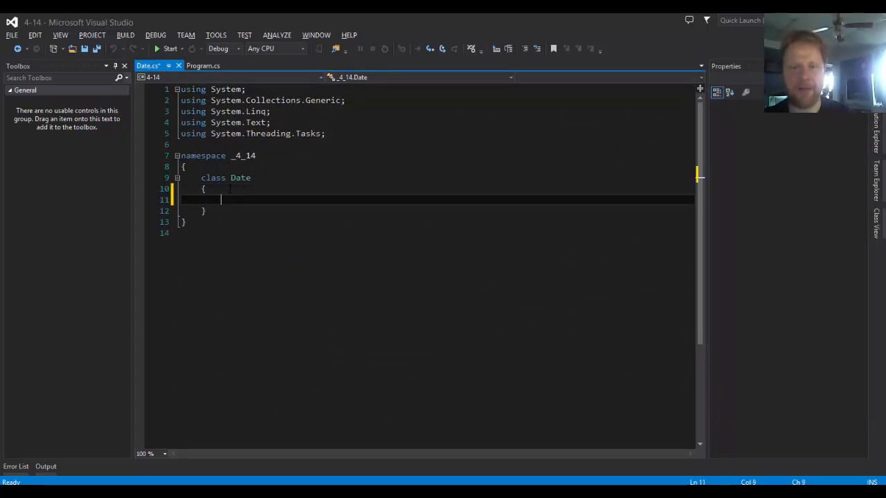
Add an //automatic properties comment and public int Day { get; set; } to the Date class.
text(//a)
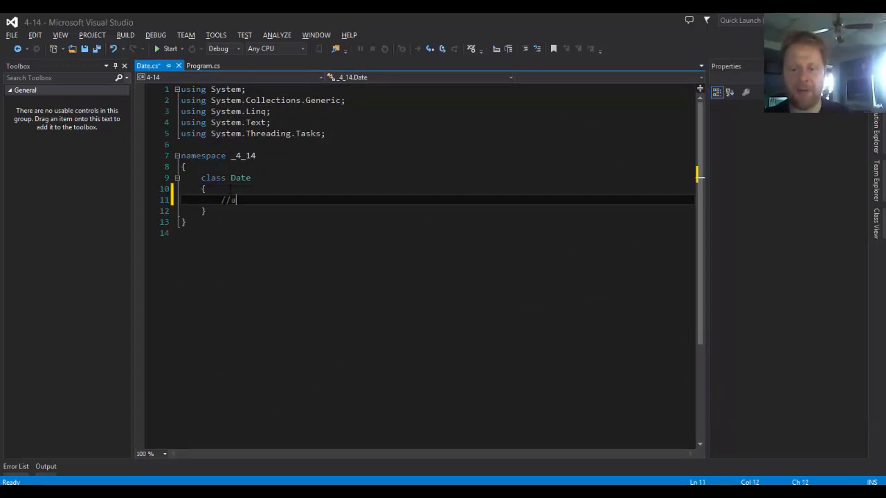
text(utomatic pro)
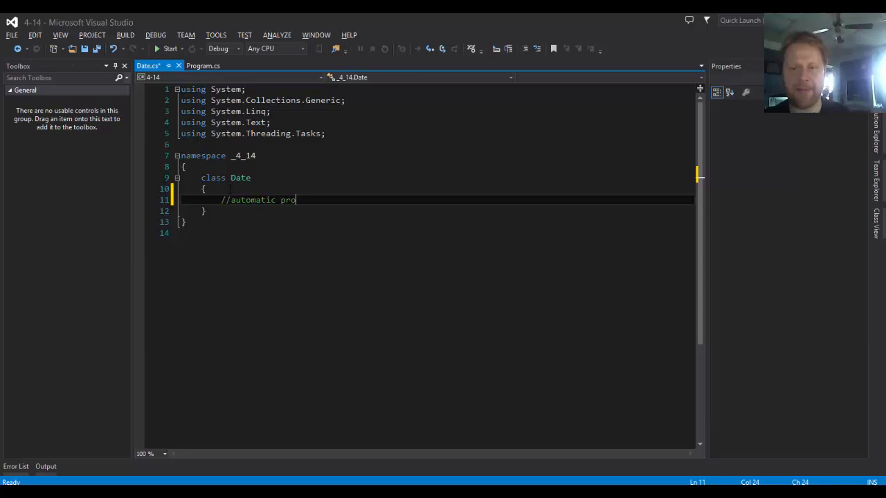
text(perties)
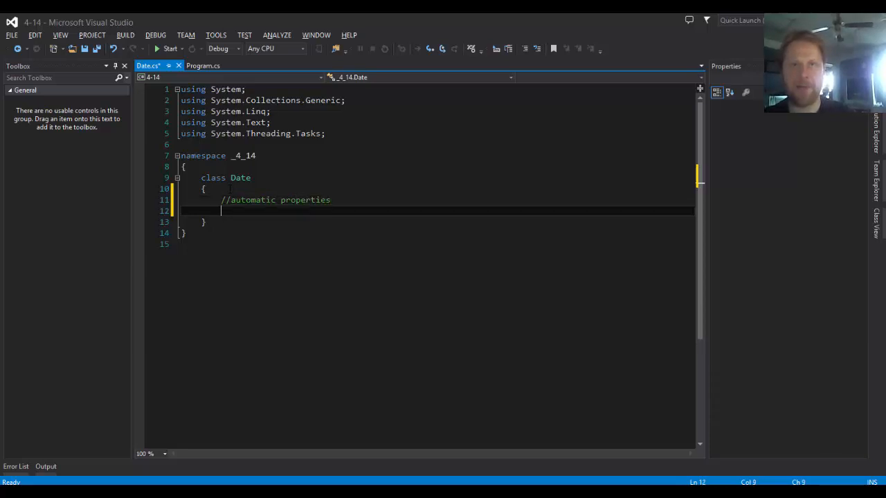
text(publ)
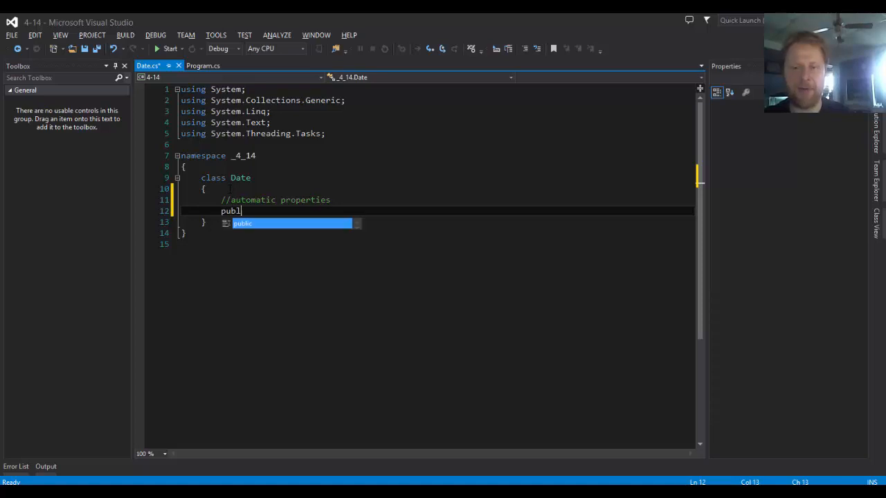
text(ic)
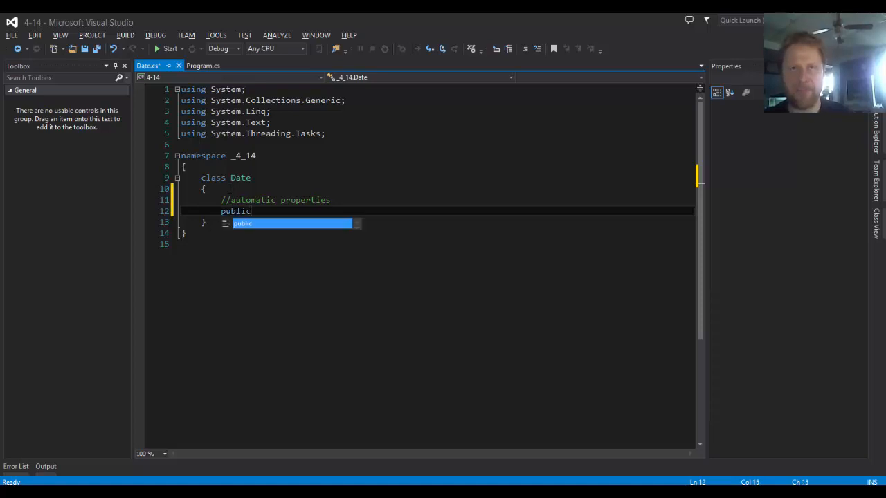
text(i)
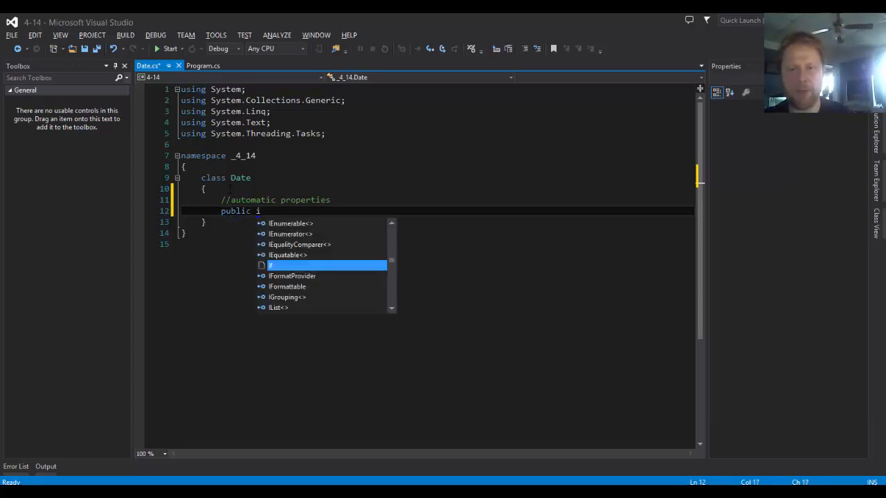
text(nt Day {)
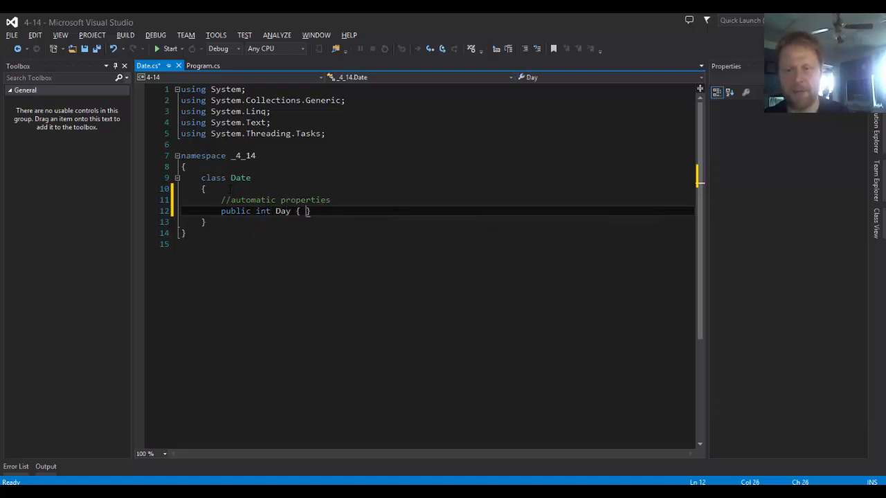
text(get;)
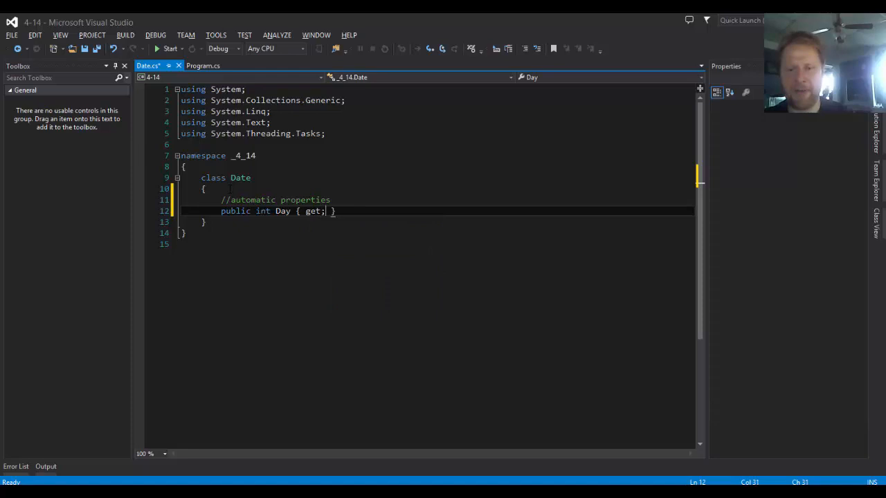
text(set;)
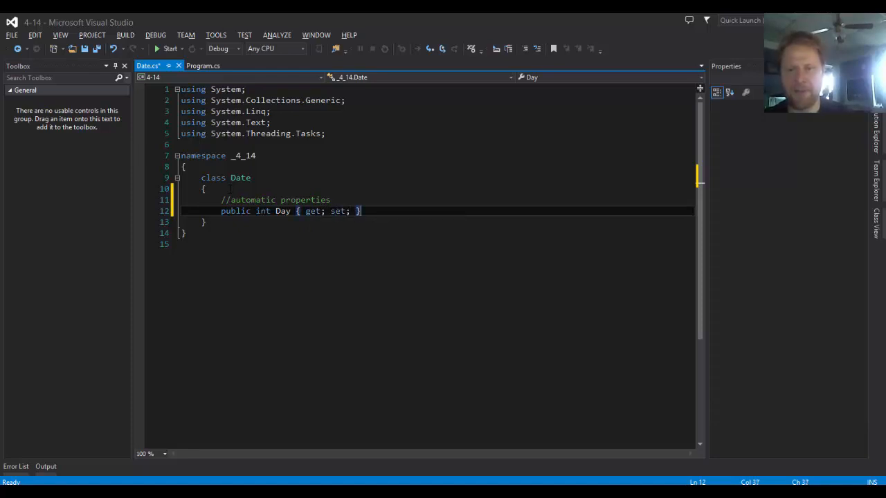
Add public int Month { get; set; }, correcting a wrong autocompletion.
text(public)
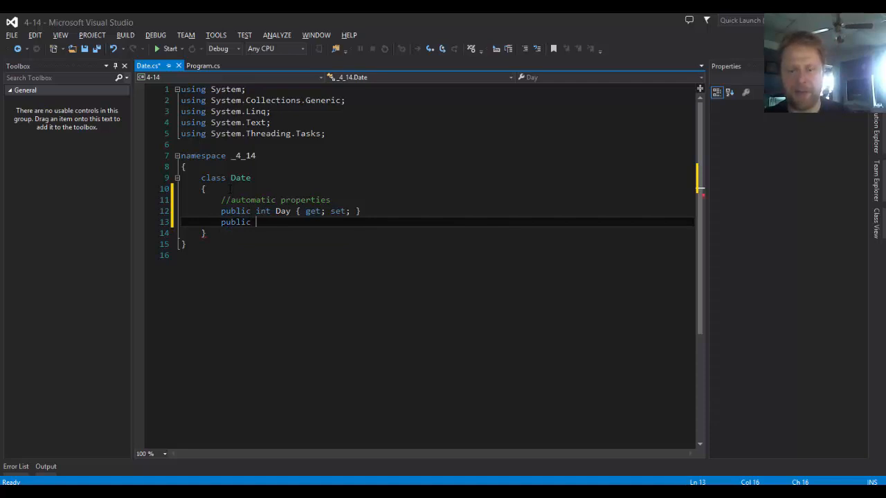
text(Month)
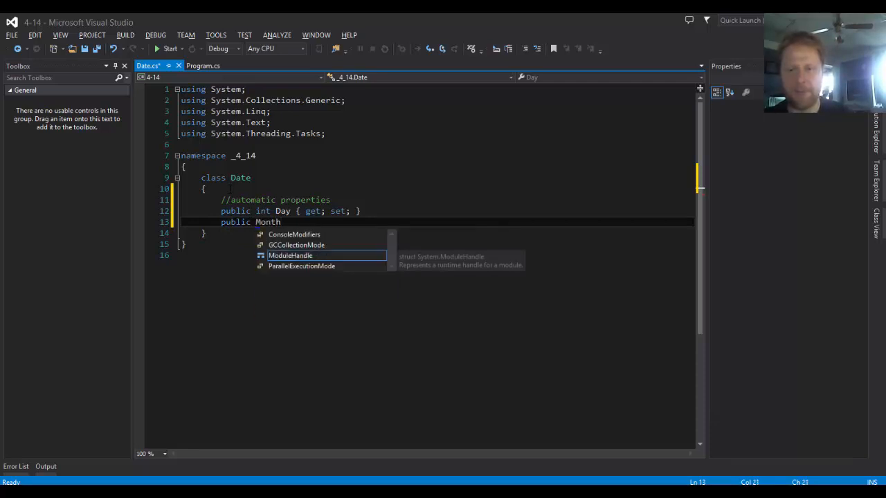
text({get})
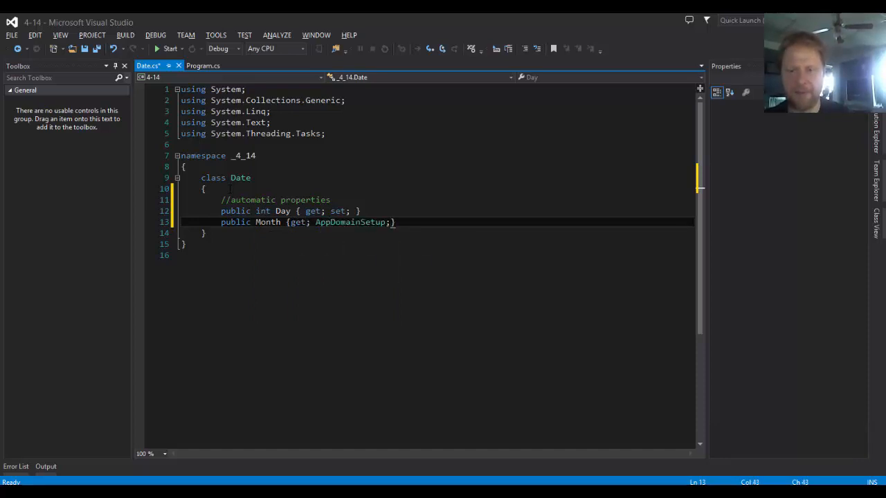
key(BackSpace)
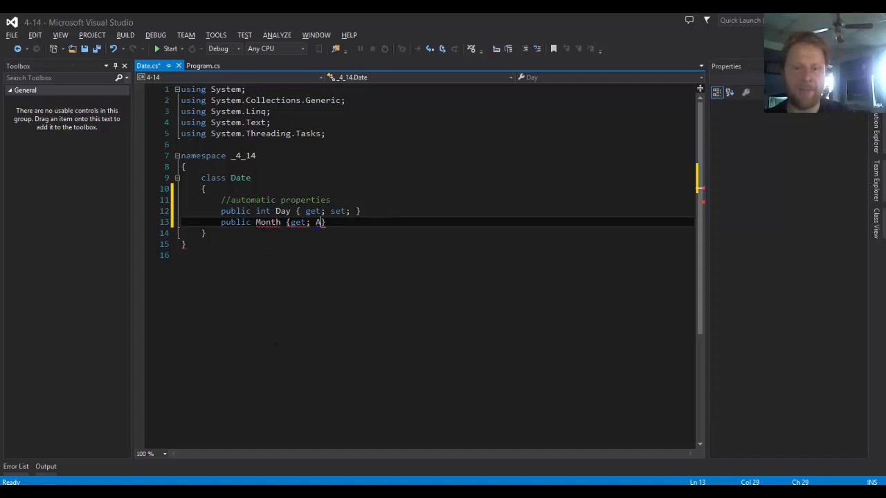
text(int)
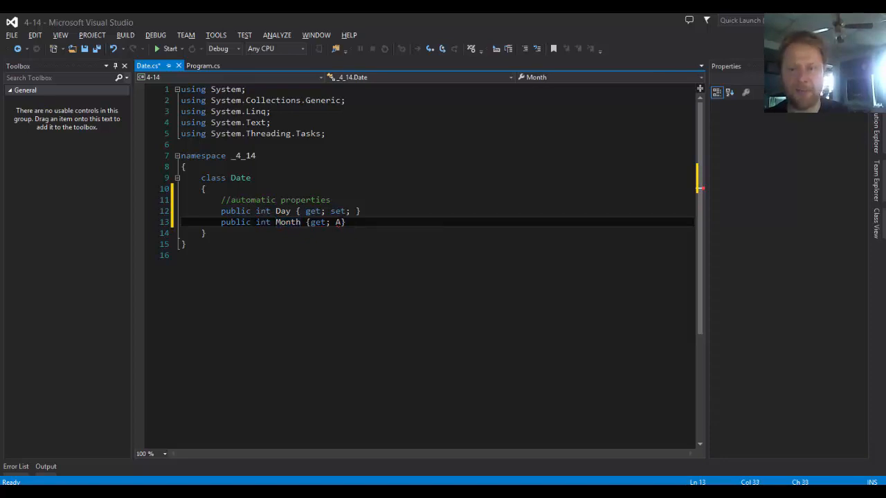
text(set;)
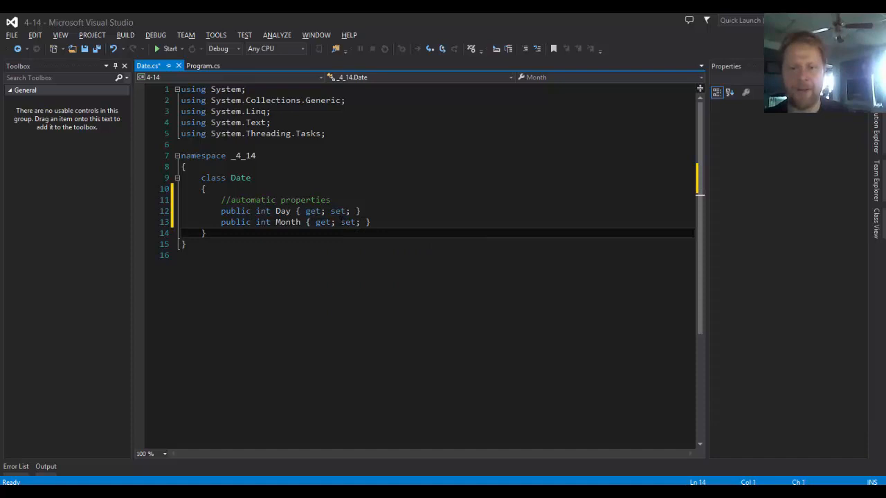
key(enter)
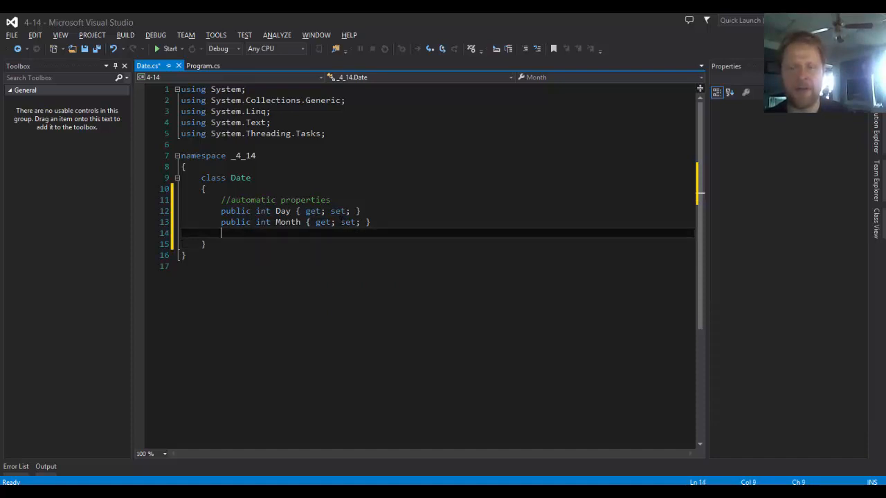
Add public int Year { get; set; } and leave a new line for the constructor.
text(publ)
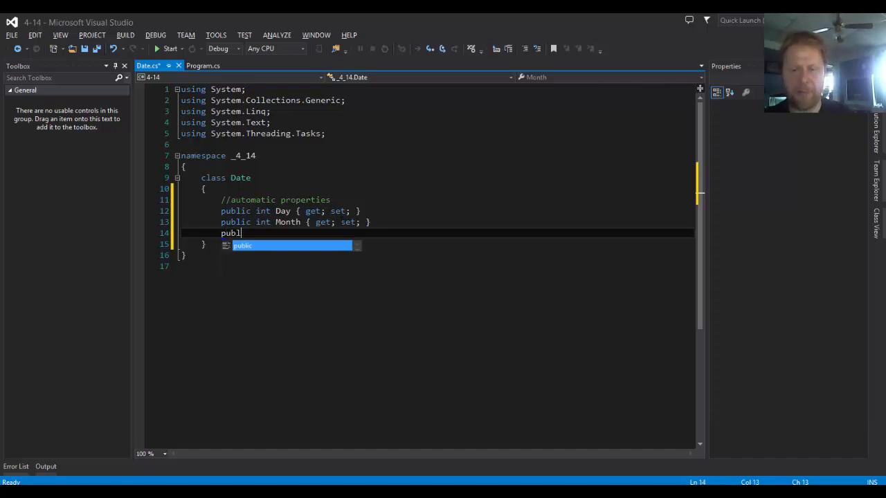
text(ic int)
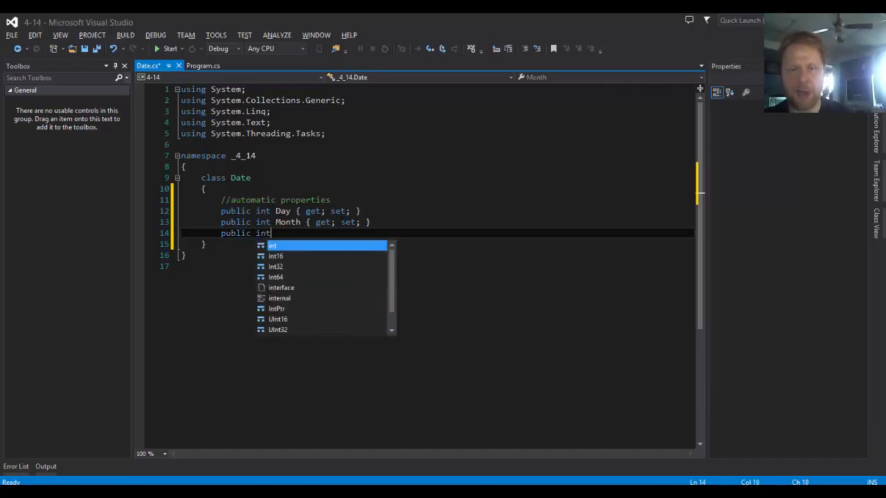
text(Year { get; s)
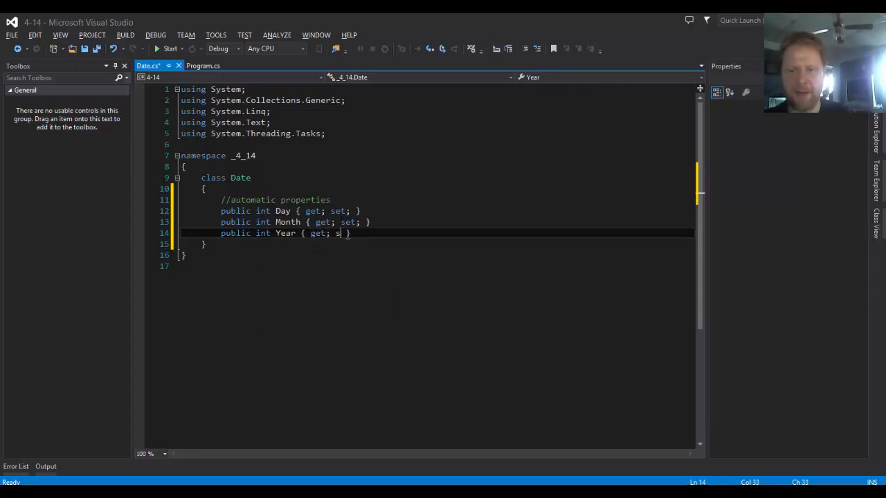
text(et; })
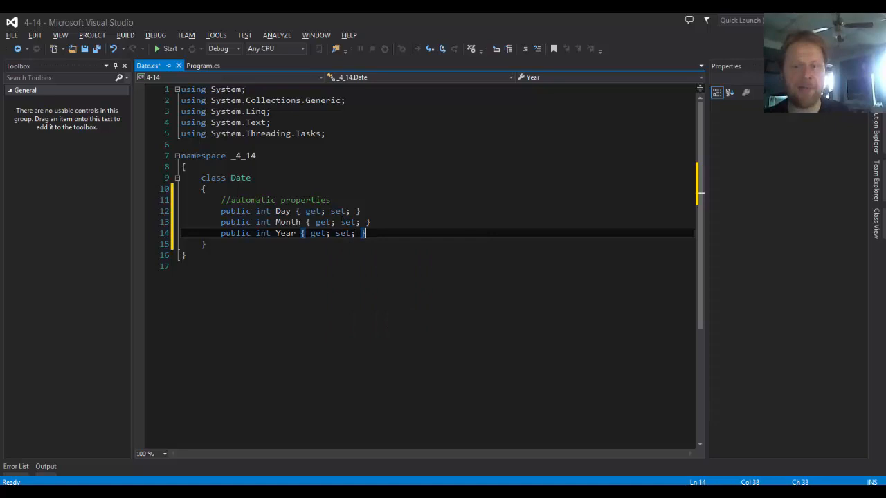
key(enter)
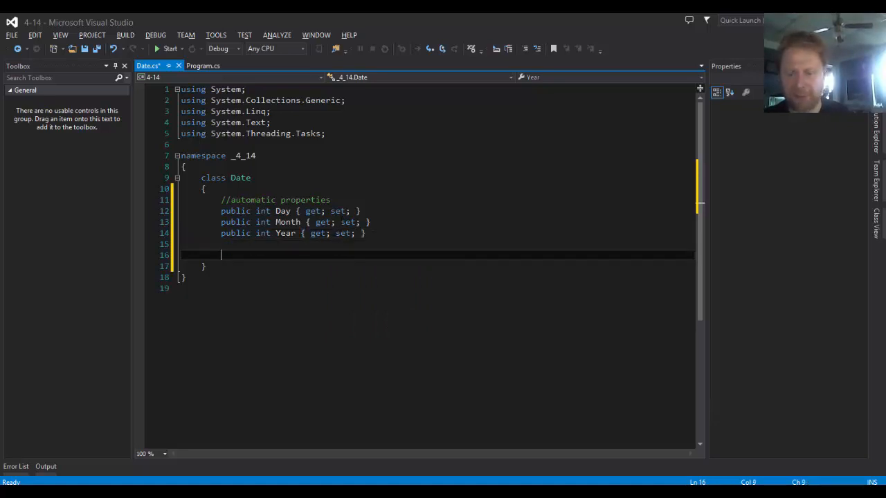
Declare public Date(int month, int day, int year), moving the Month property above Day.
text(public)
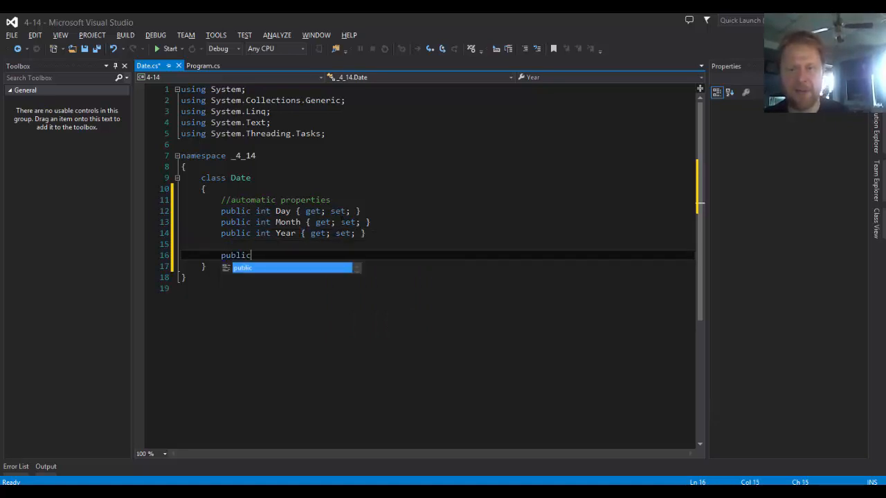
text(Date)
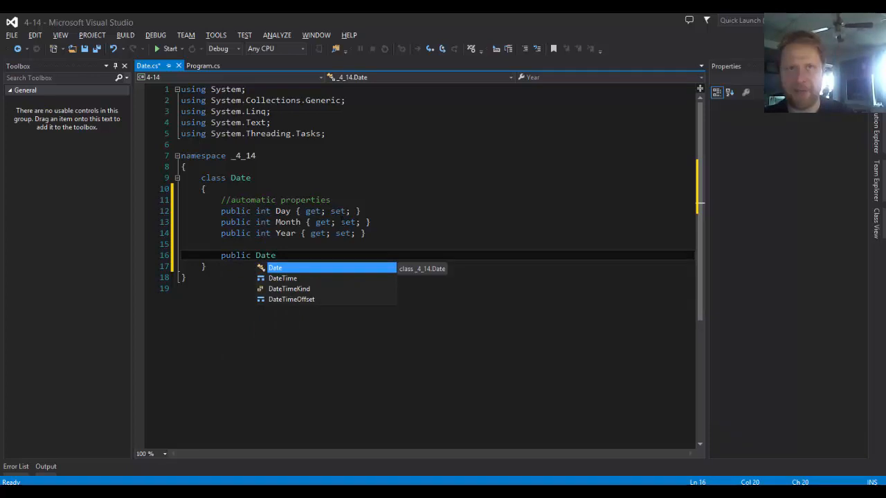
text(())
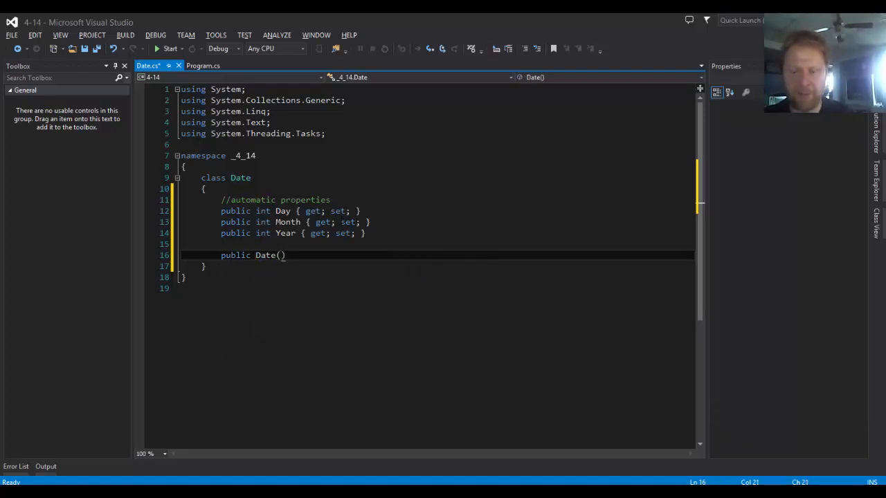
text(int)
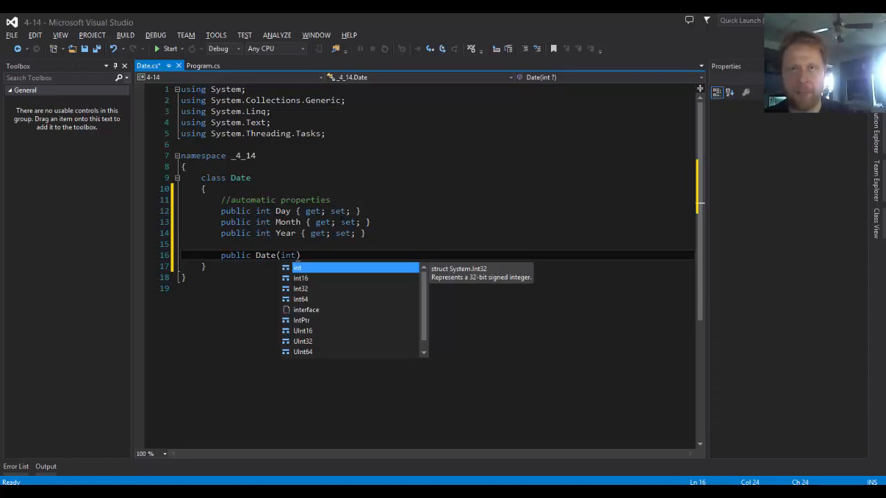
text(month,)
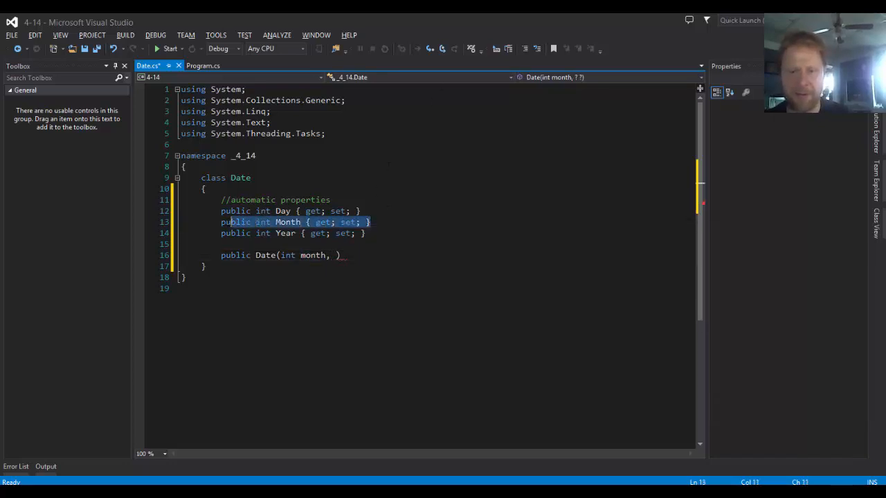
key(Delete)
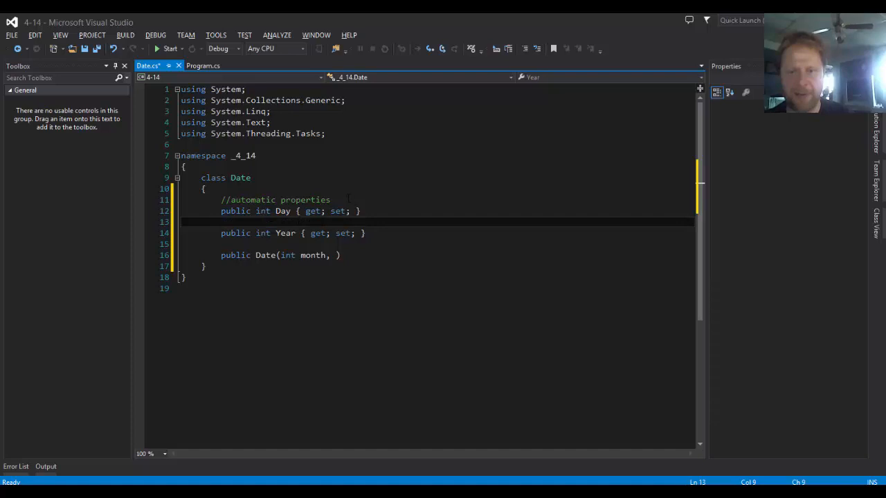
text(public int Month { get; set; })
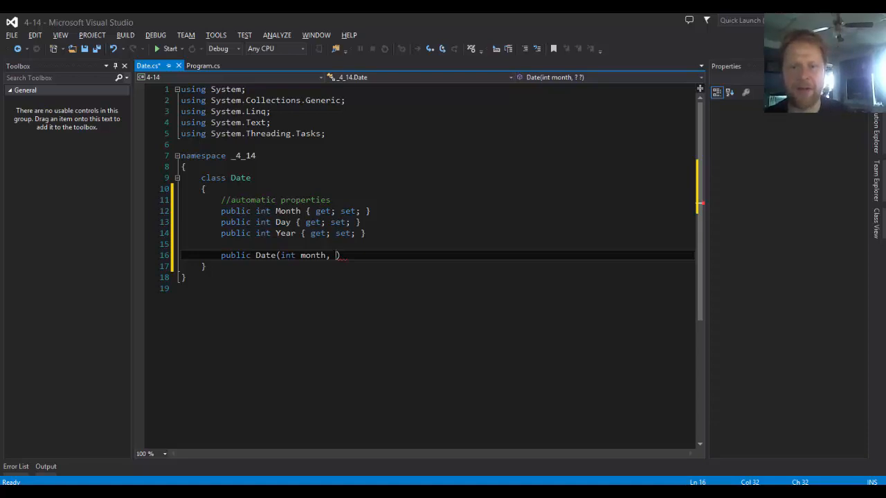
text(int day)
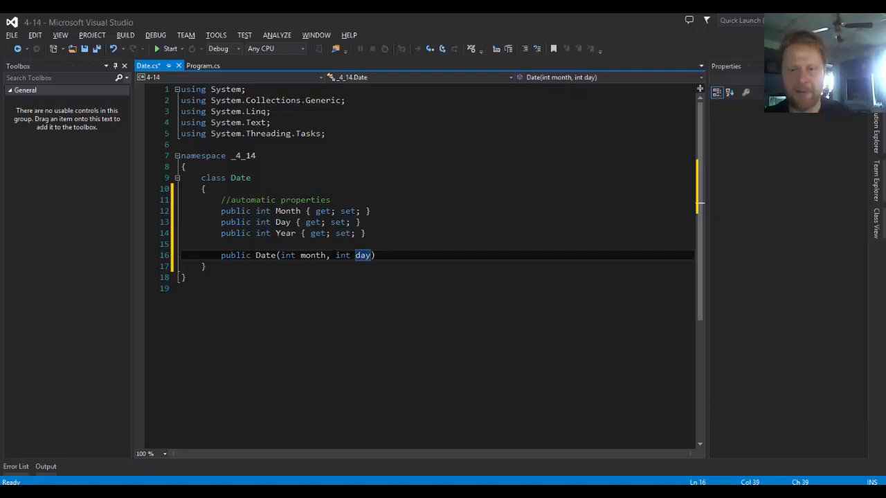
text(, int year)
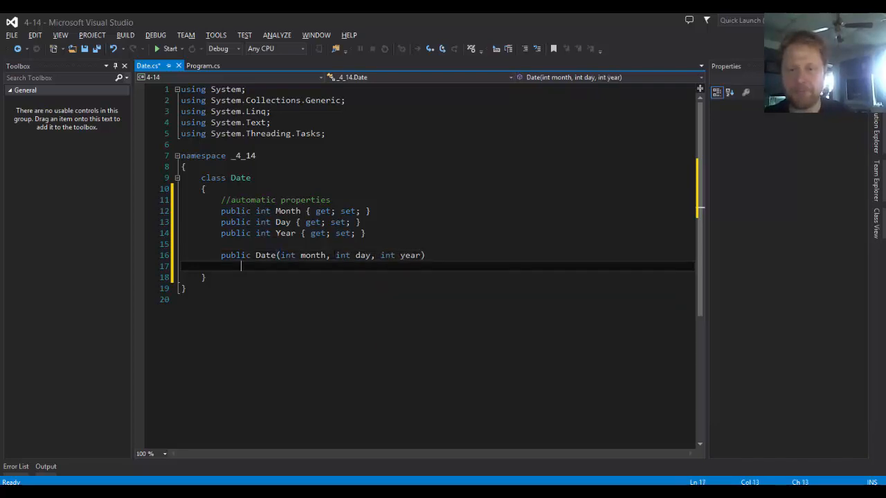
text({)
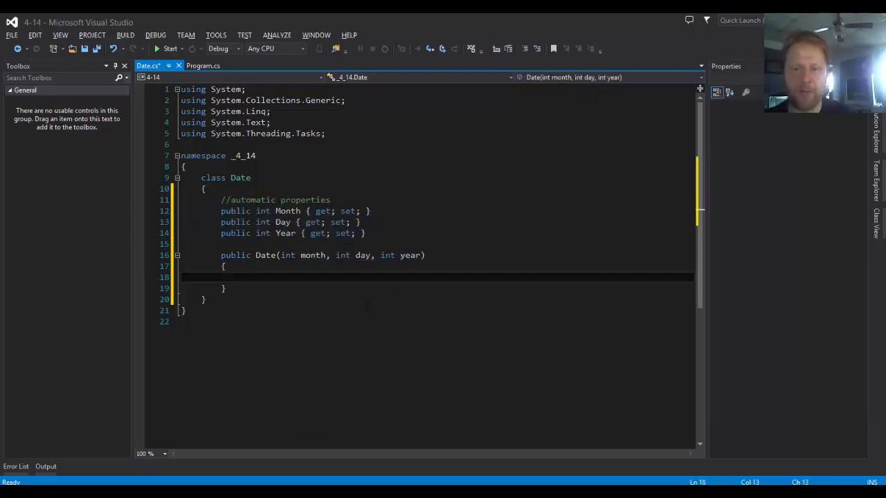
Fill the constructor body with Month = month; Day = day; Year = year;.
text(Month = m)
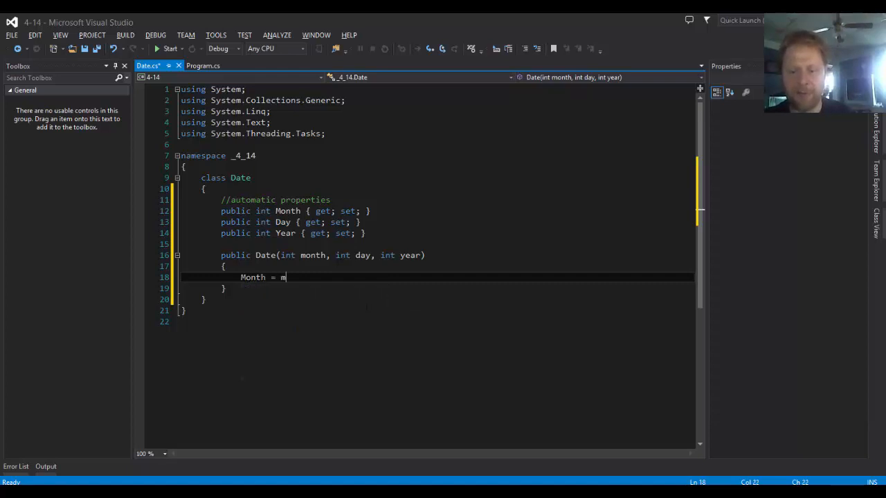
text(onth;)
text(Day =)
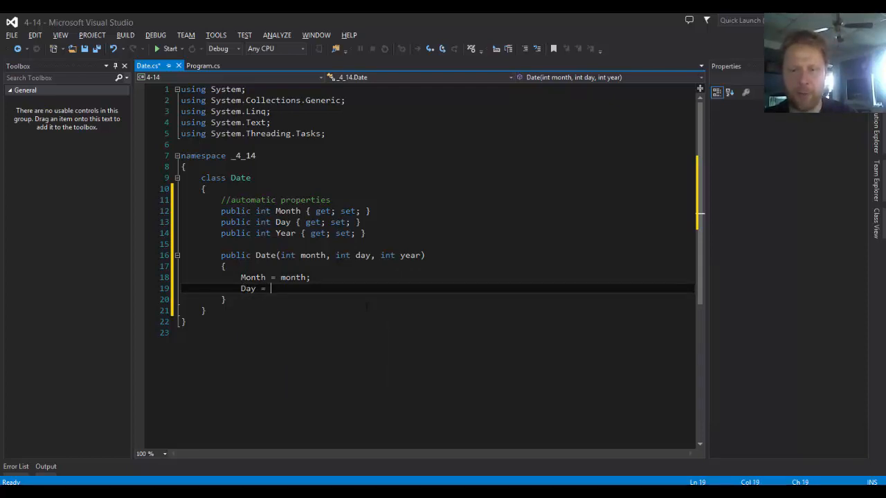
text(day;)
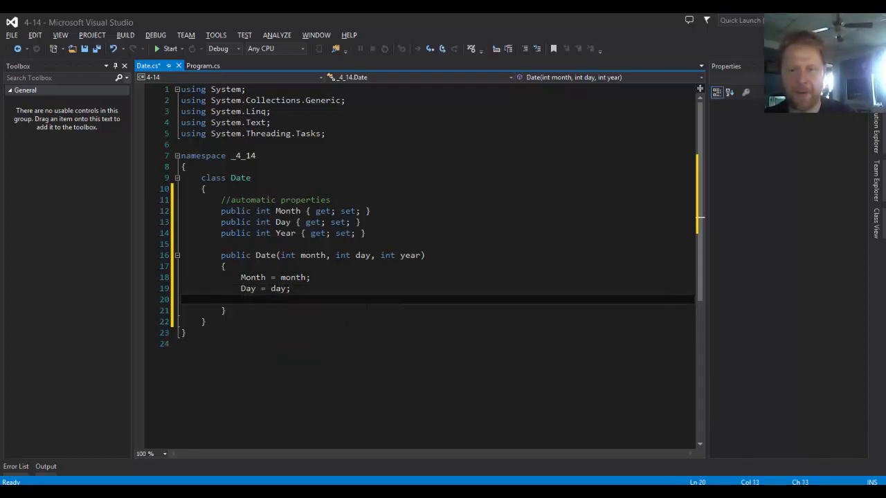
text(Year = year;)
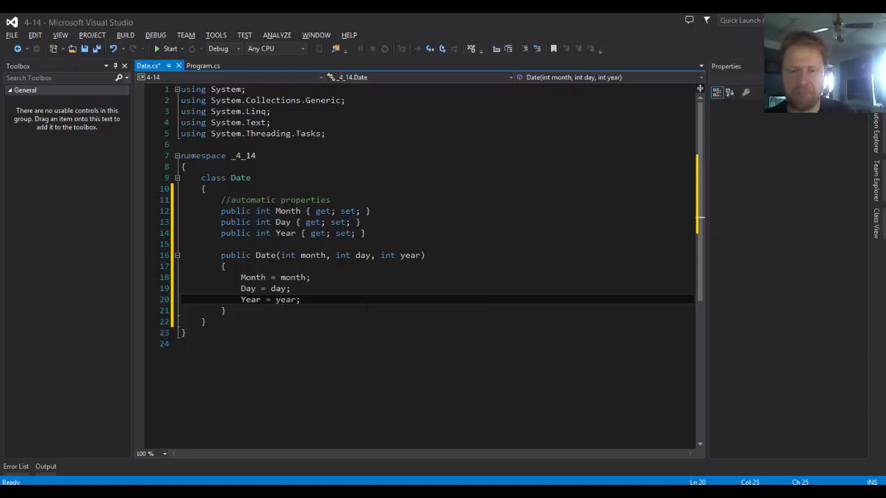
key(enter)
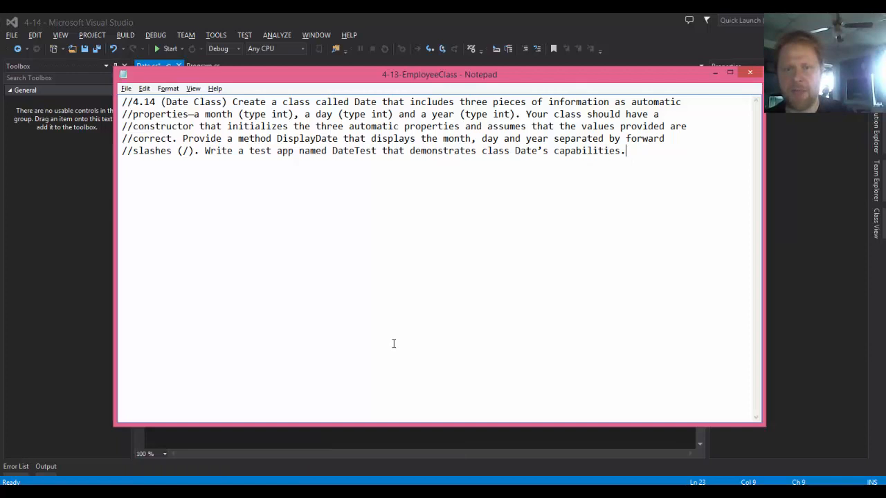
mouse_move(343, 141)
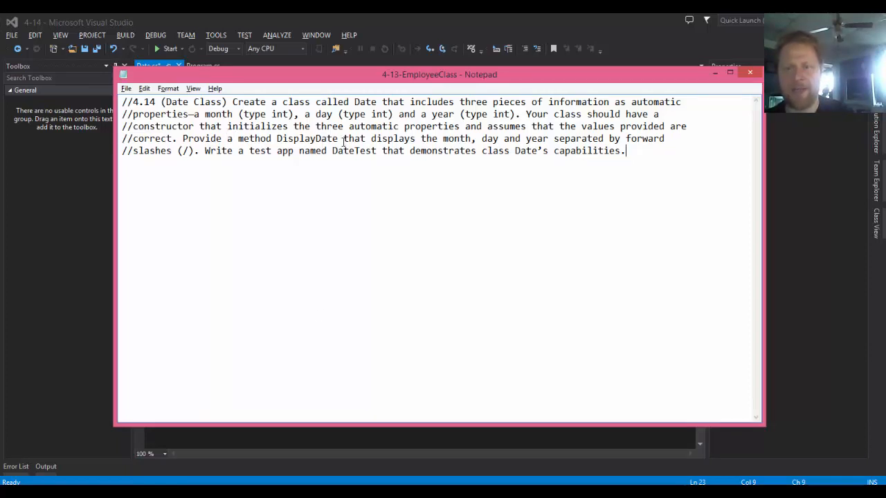
Highlight the DisplayDate method requirement sentence in the Notepad exercise text.
drag(243, 138, 375, 138)
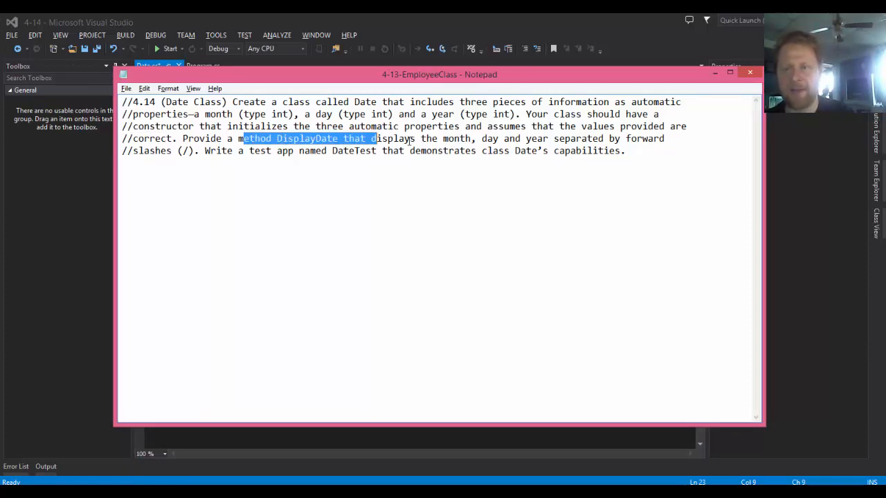
drag(373, 139, 588, 150)
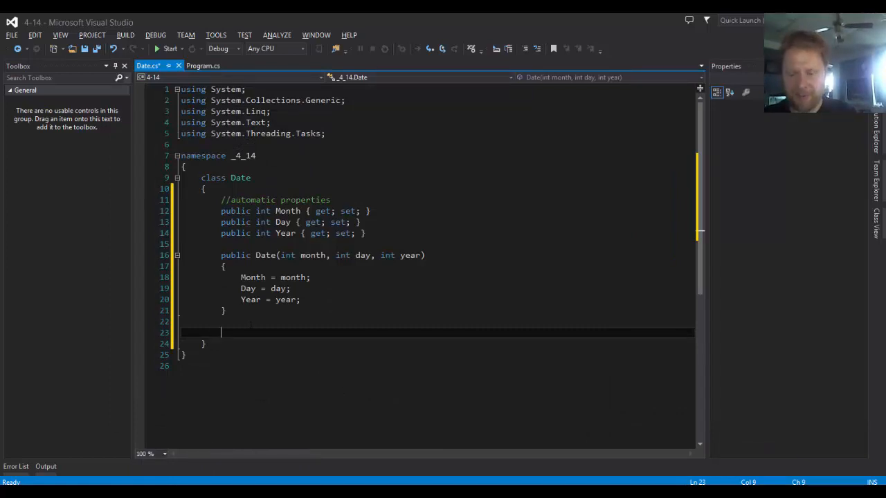
Declare public void DisplayDay() and start its body with a Console.WriteLine(" call.
text(public void)
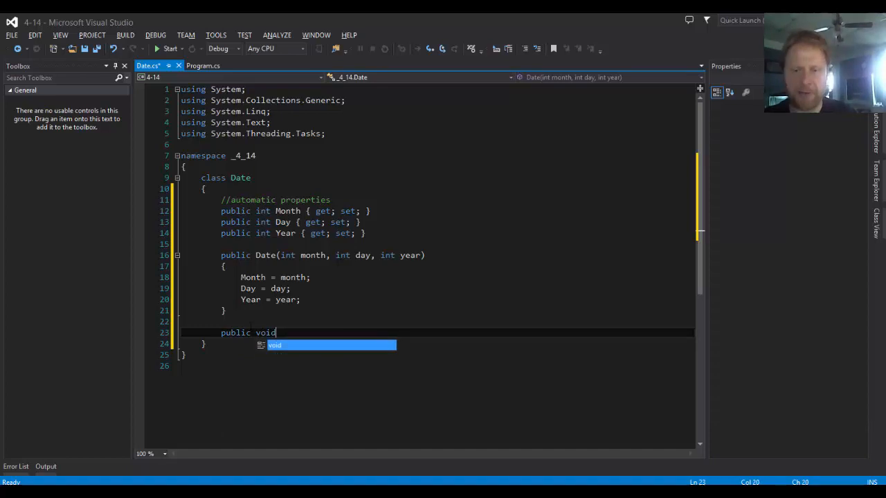
key(space)
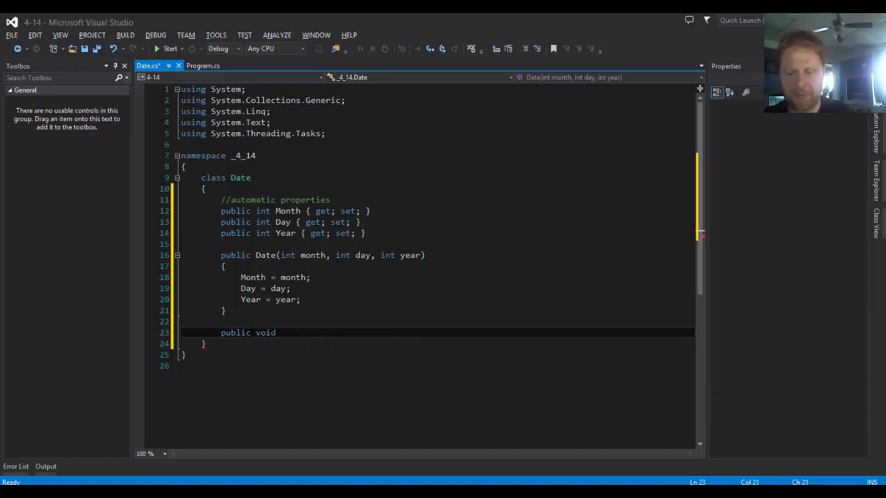
text(DisplayDay()
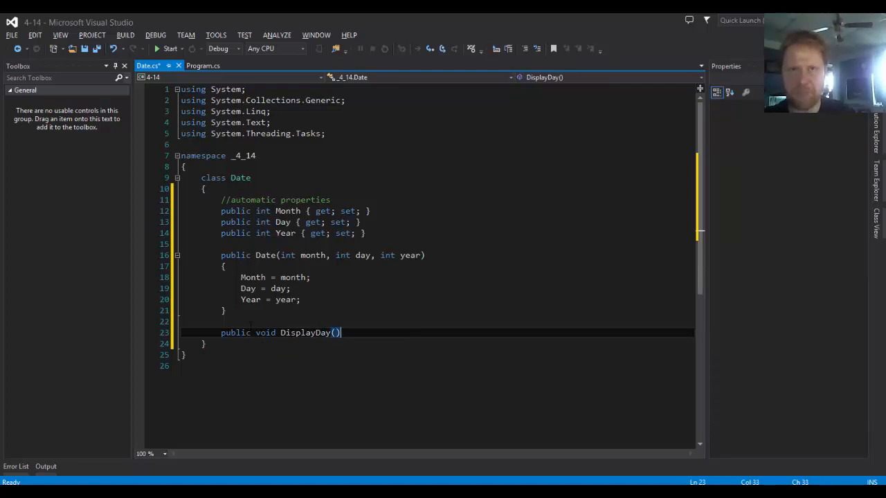
key(enter)
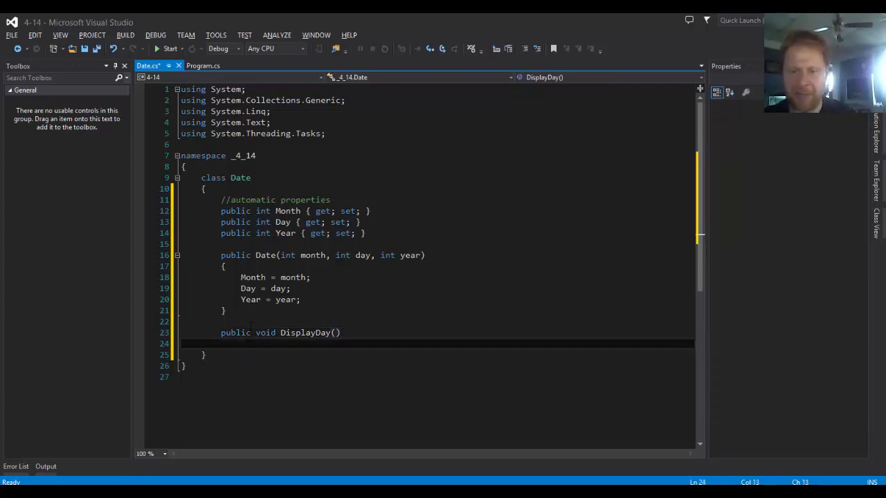
text({)
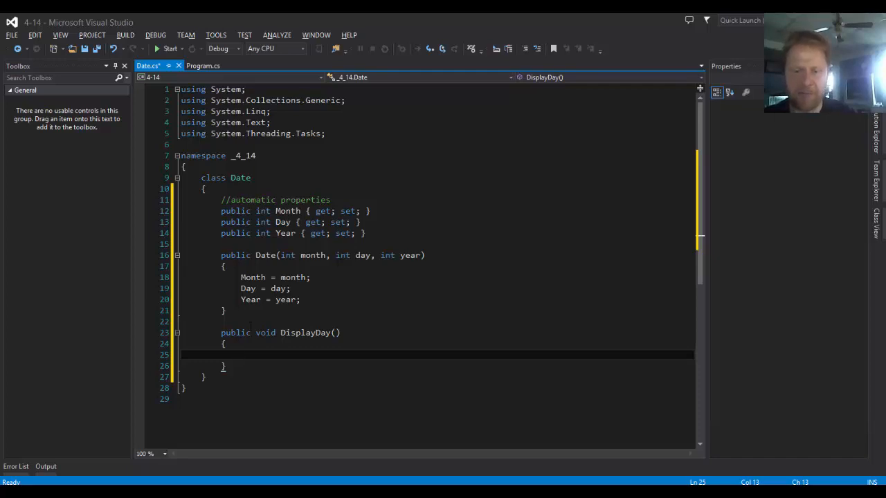
text(Console.W)
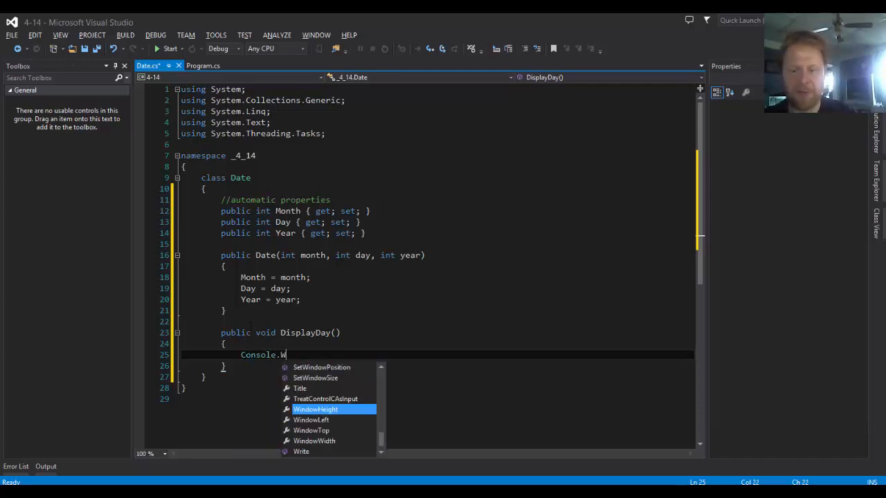
text(riteLine)
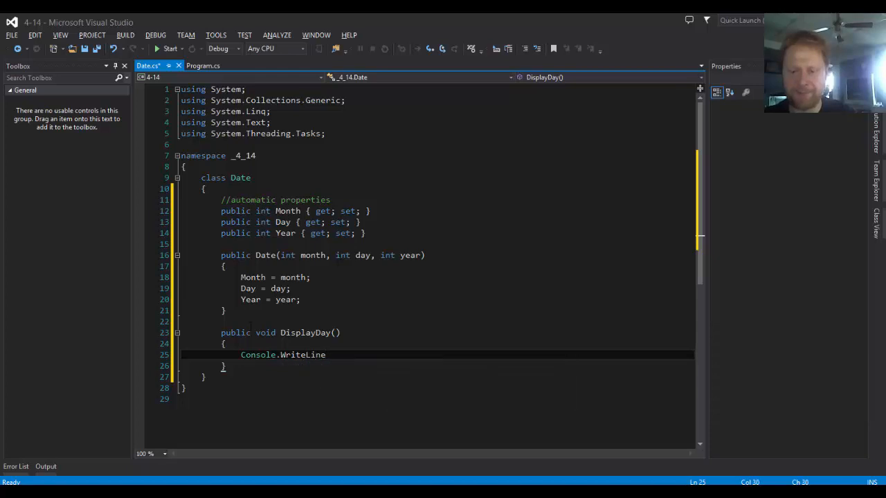
text((")
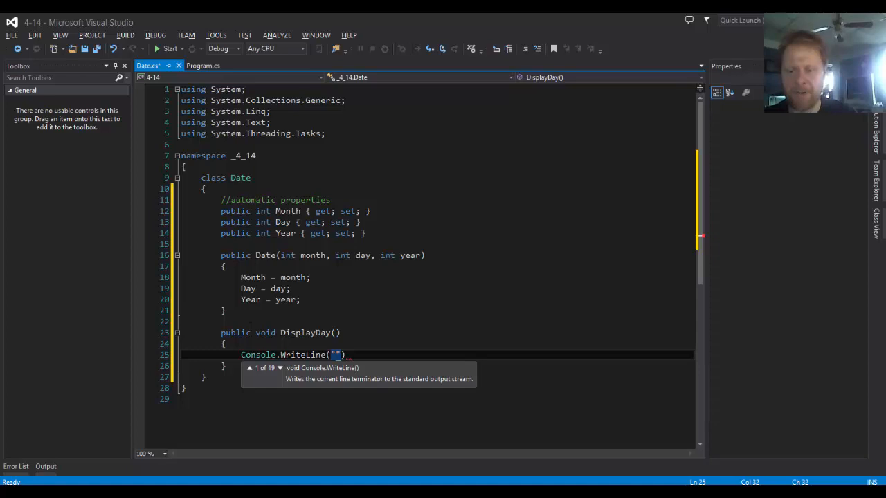
Write the format string "{0:D2}/{1:D2}/{2:D4}" inside the Console.WriteLine call.
text({)
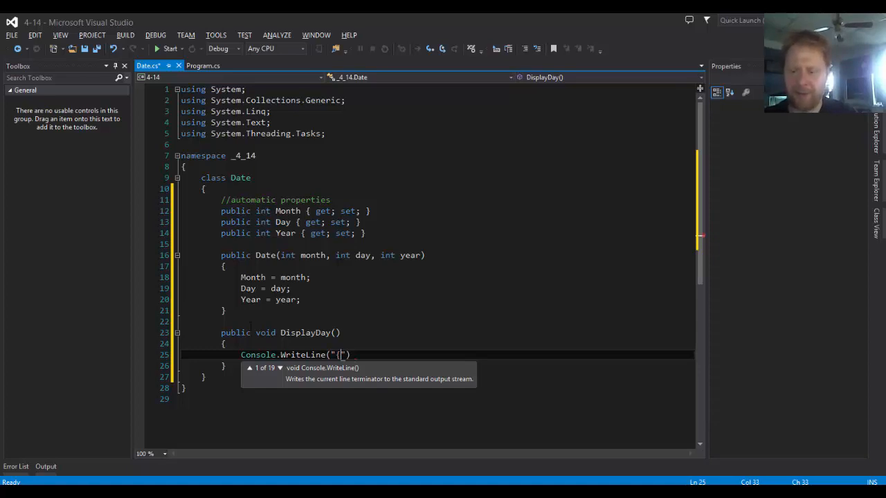
text({0:)
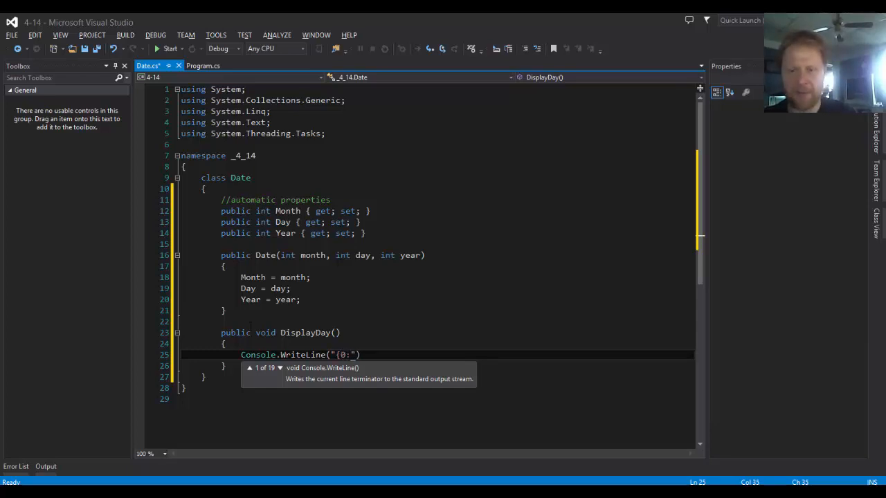
text(D2)
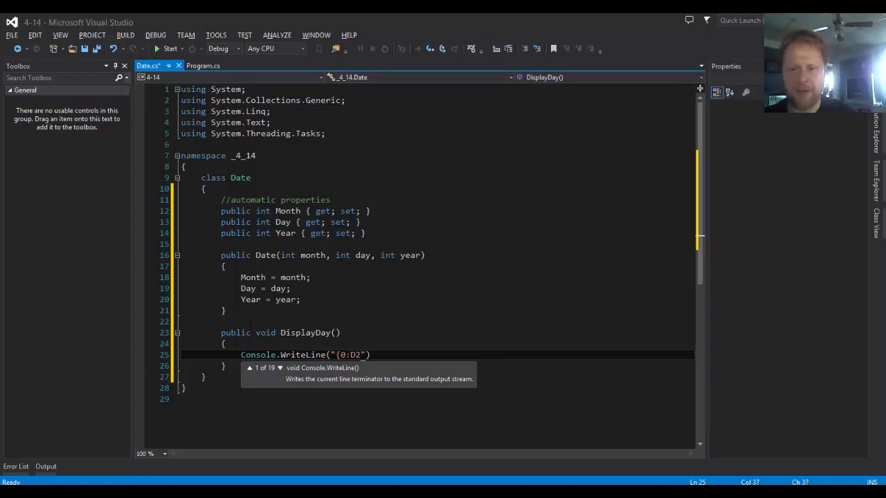
text(")
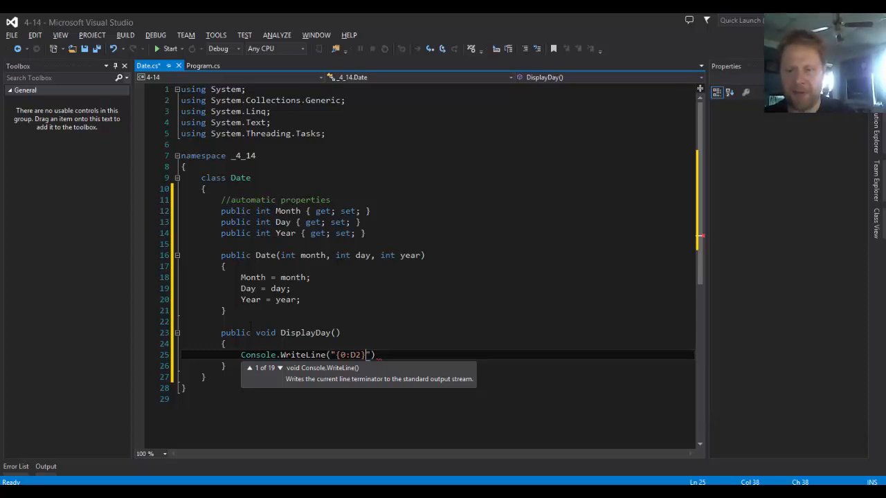
text(/)
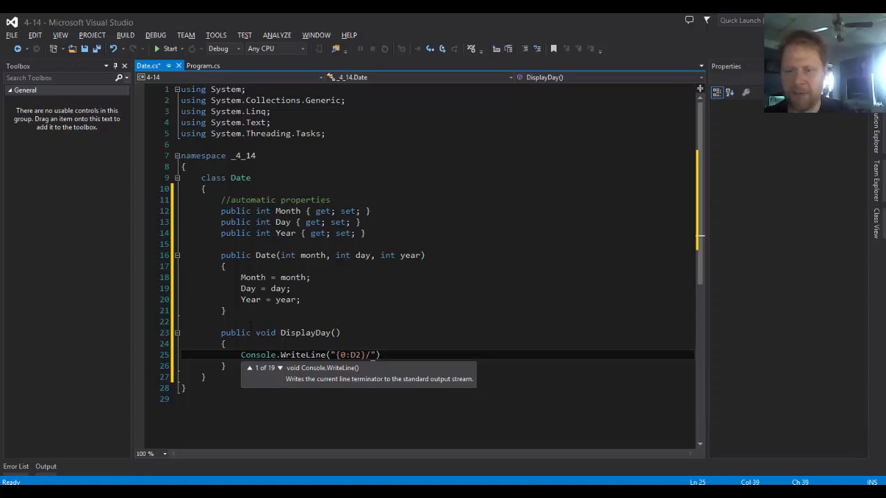
text({)
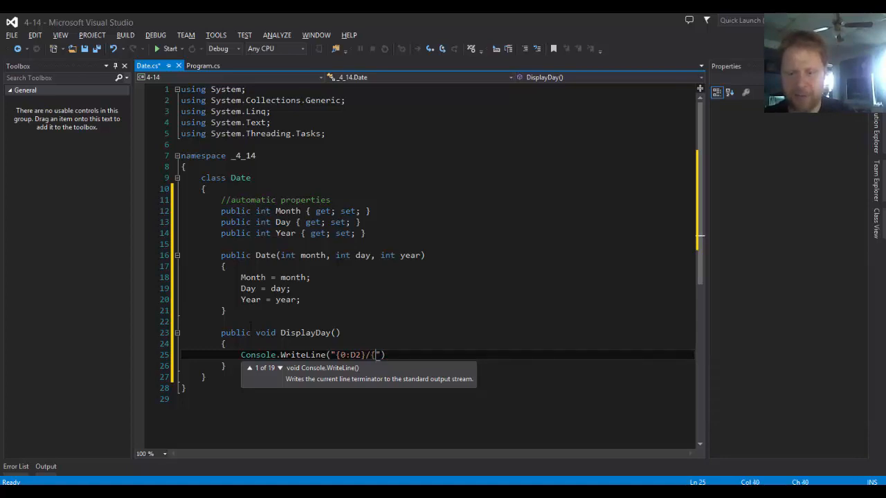
text({0:)
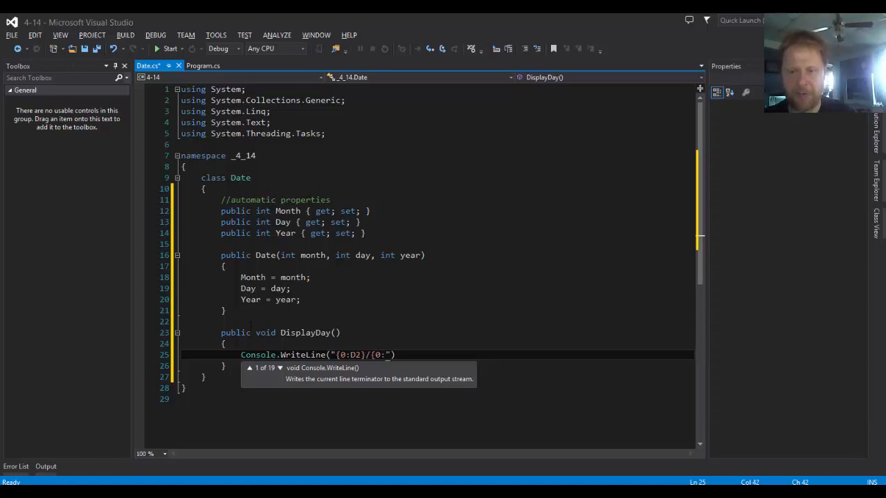
text(1:)
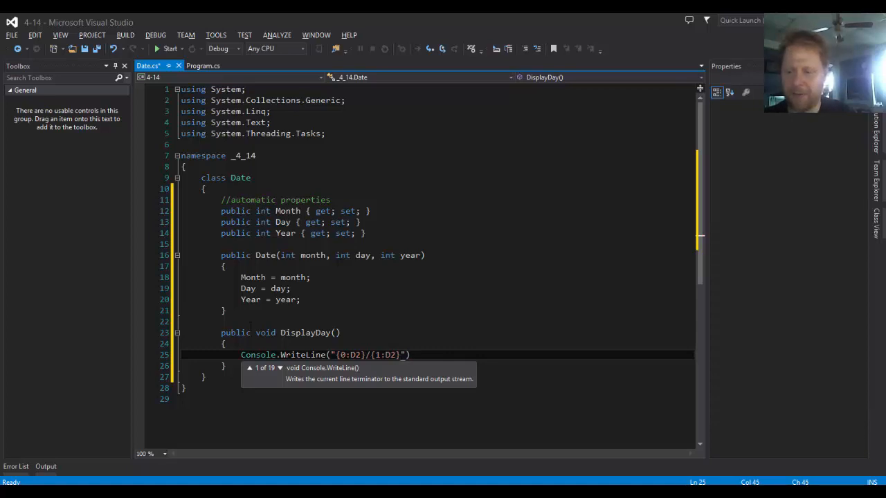
text(/)
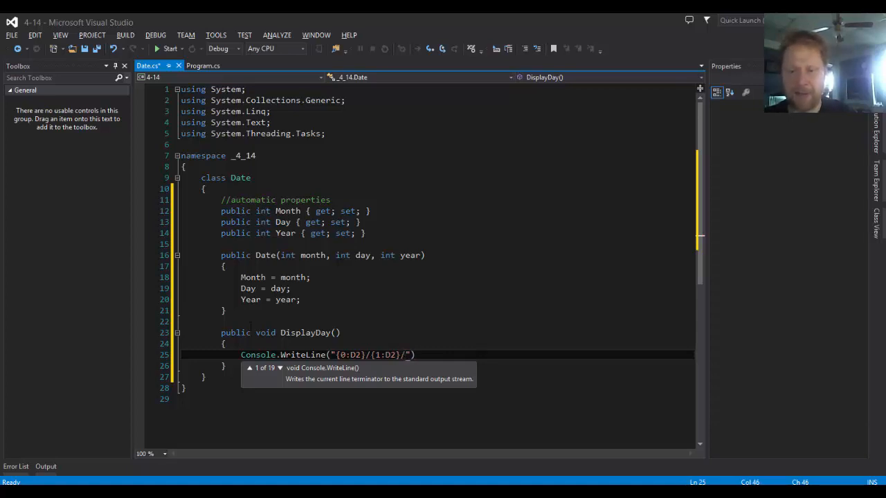
text({2:D)
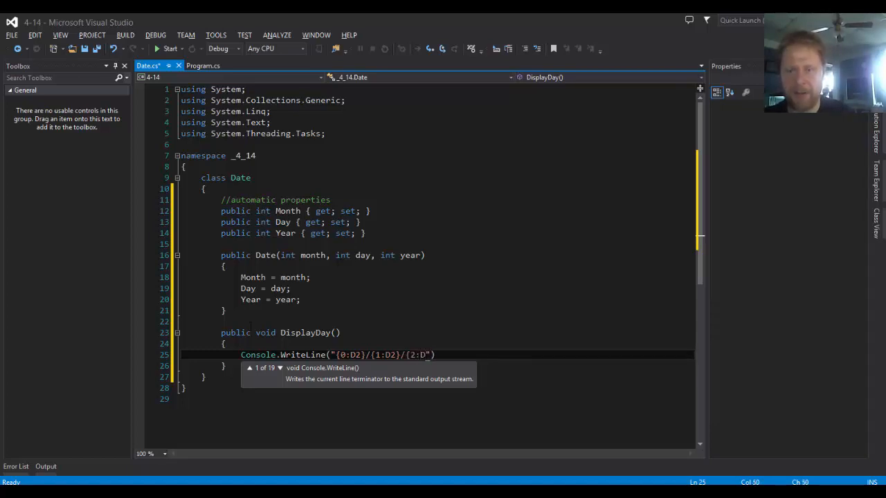
text(4)
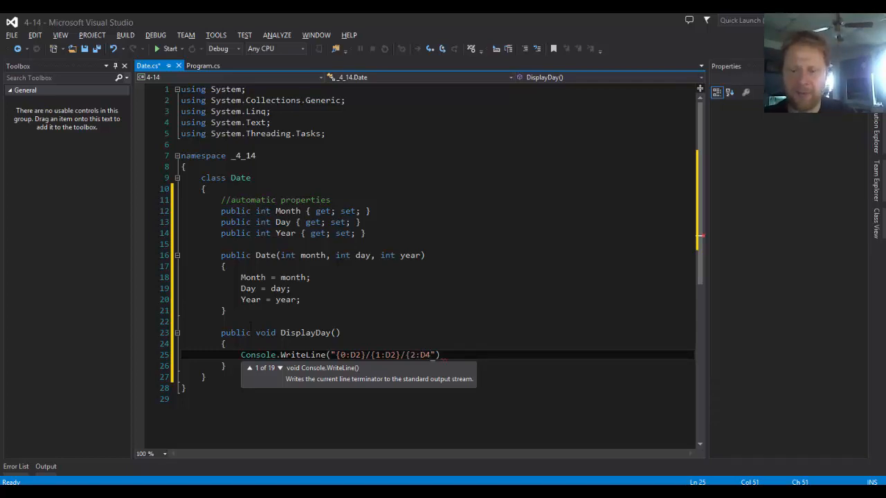
text())
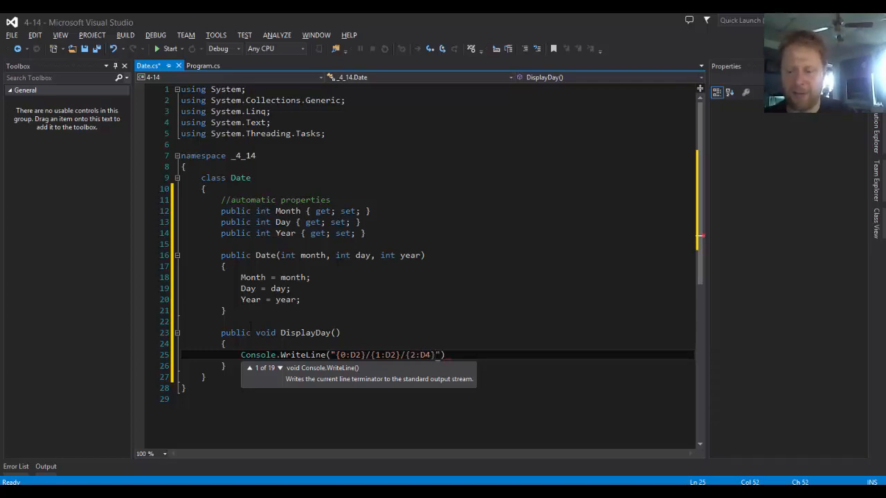
Pass Month, Day, Year as the WriteLine arguments and switch to Program.cs.
text(,)
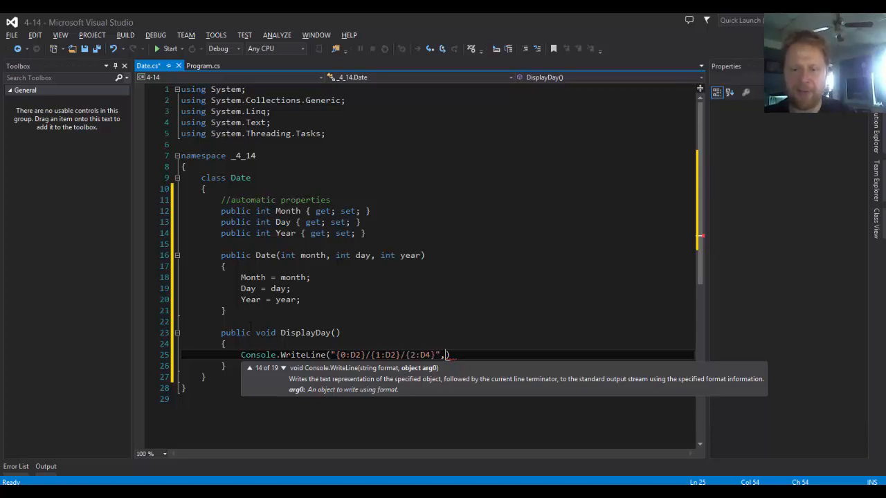
text(Month)
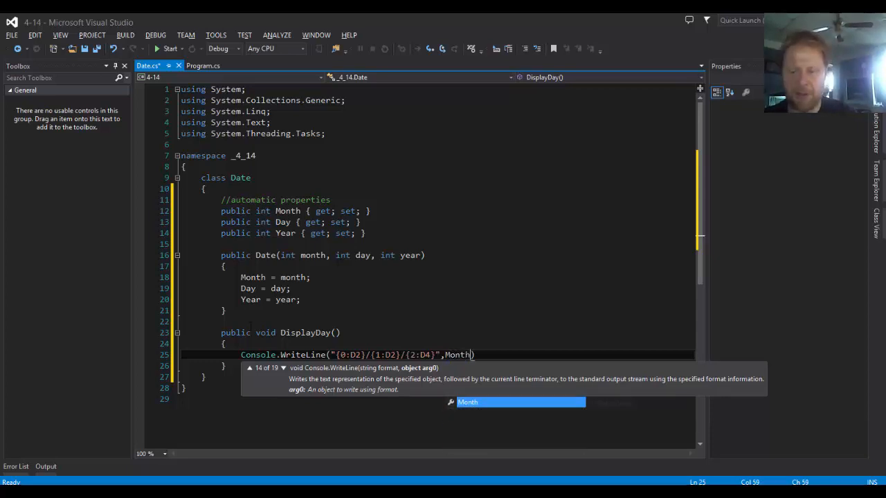
text(,)
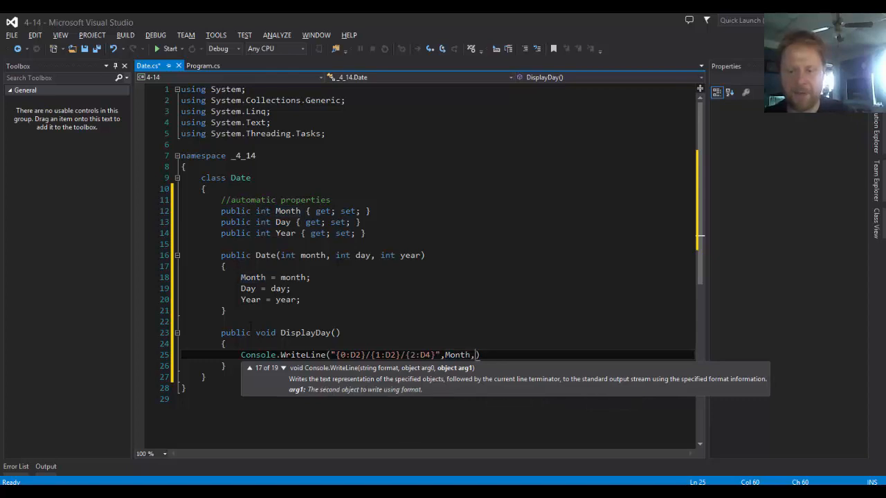
text(Day,)
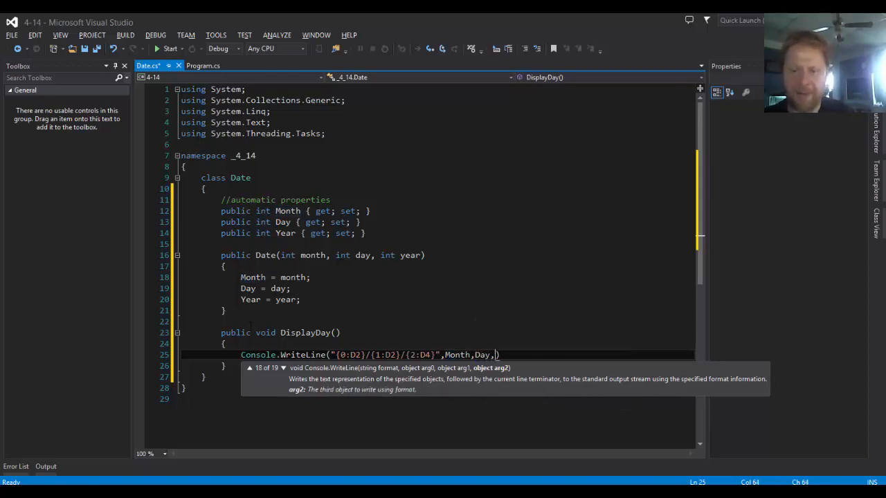
text(Year)
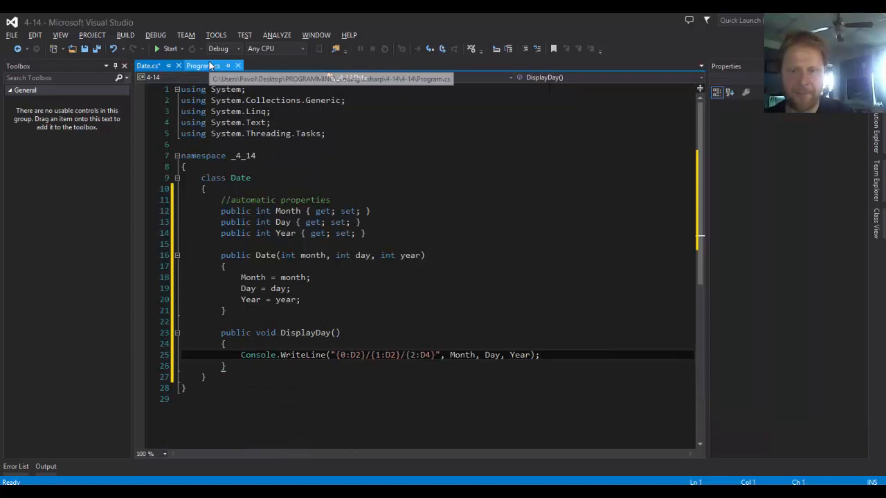
click(203, 65)
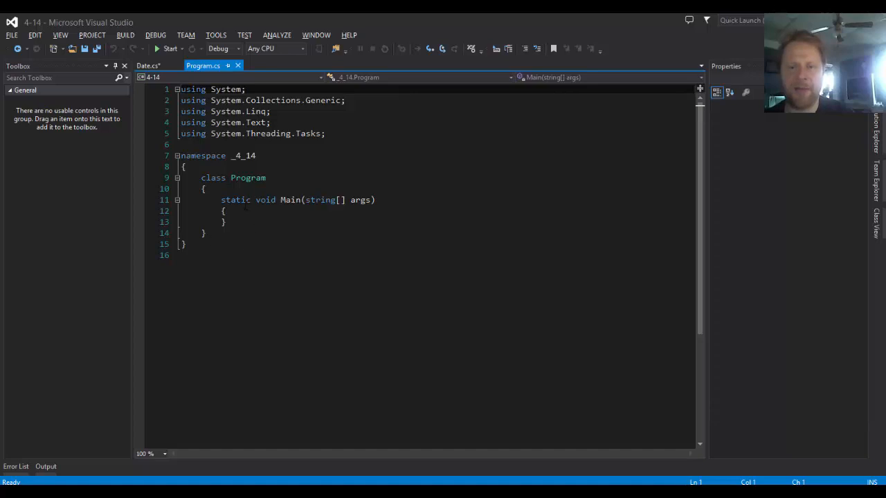
In Main, declare Date date = new Date(5, 5, 2014); correcting the slashes to commas.
key(Enter)
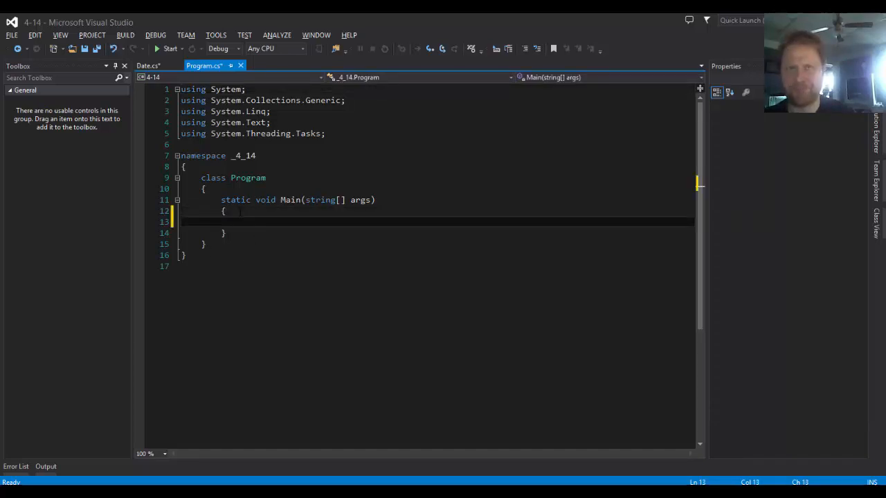
text(Date date)
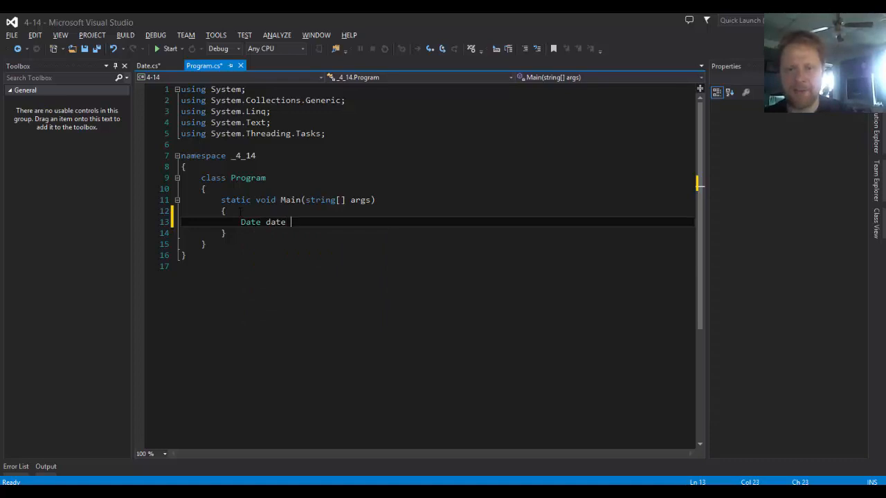
text(= new Date()
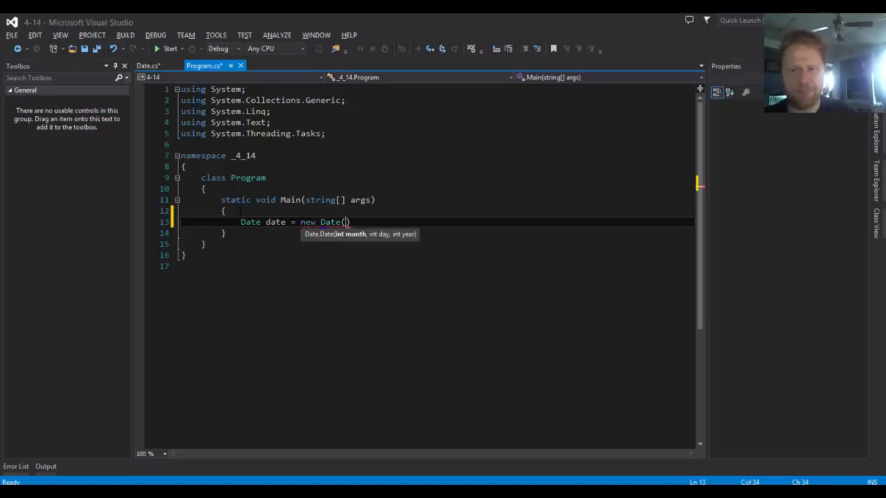
text(5/)
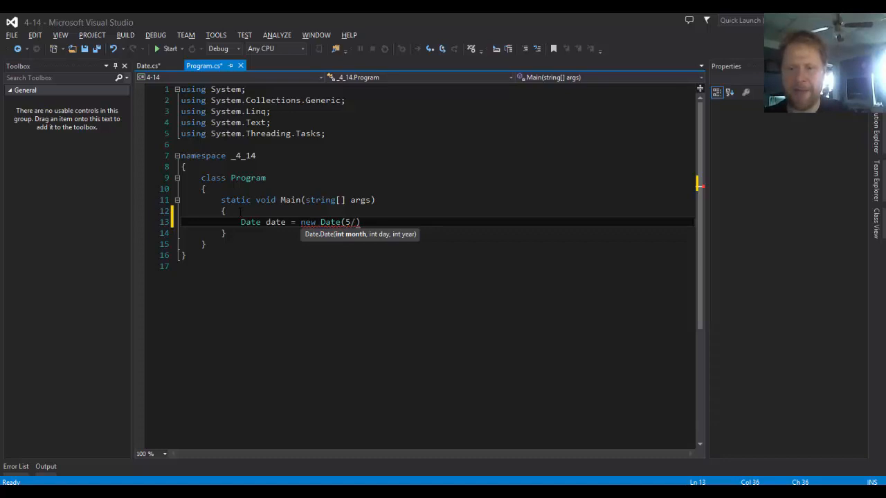
text(5/)
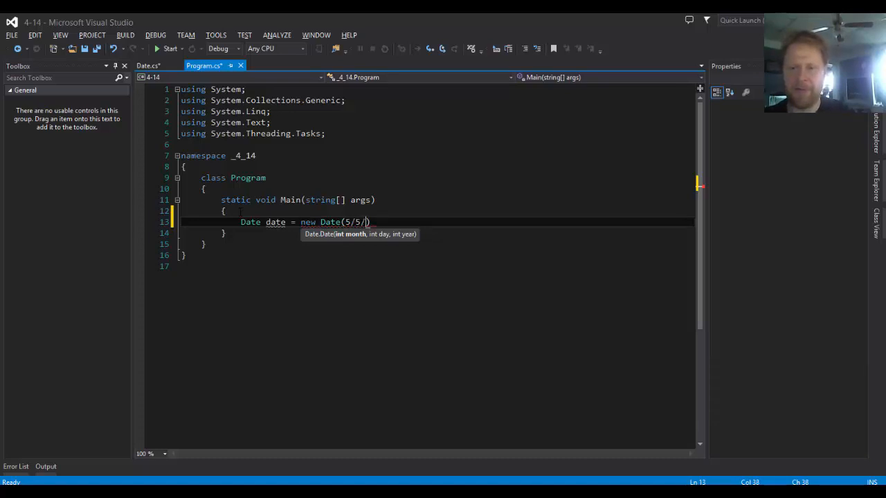
text(2014))
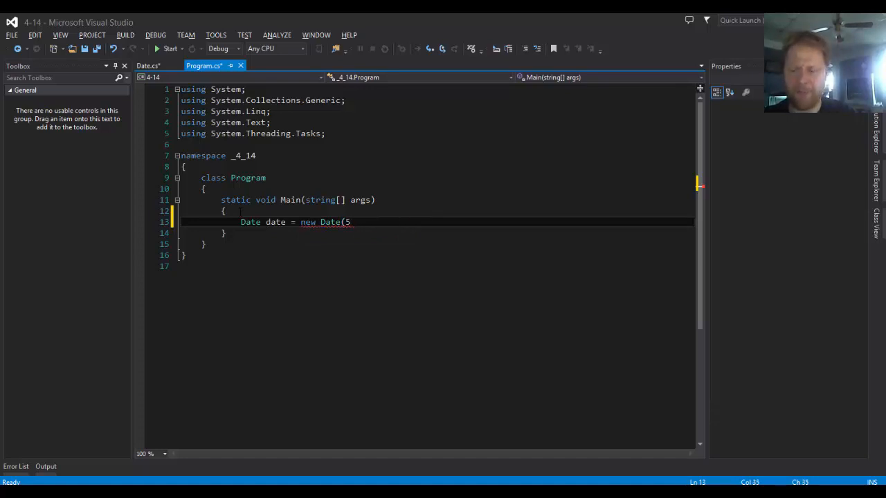
text(5,2)
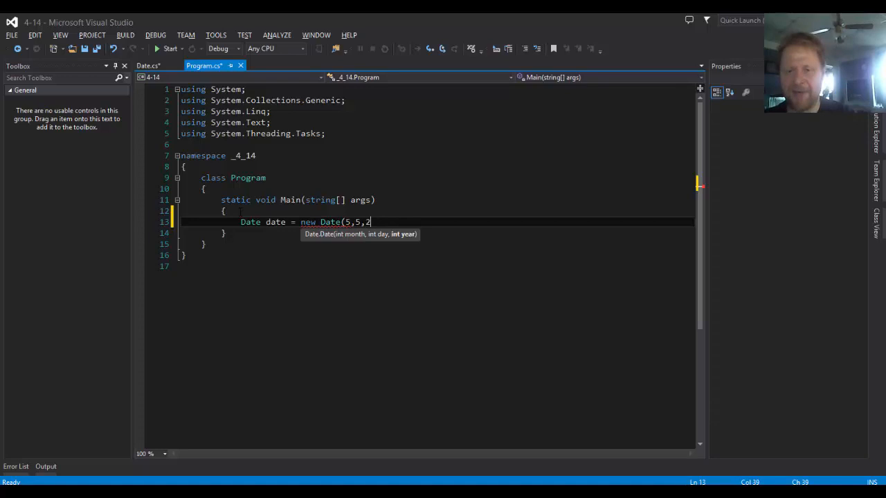
text(014))
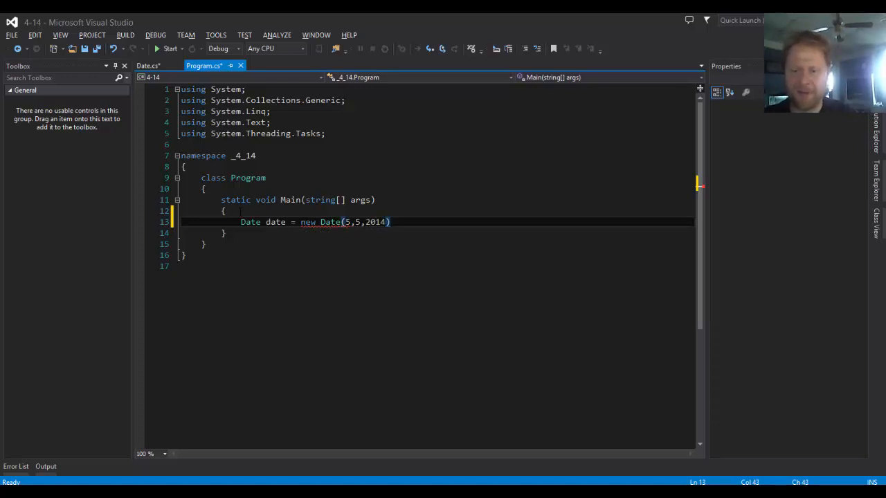
text(;)
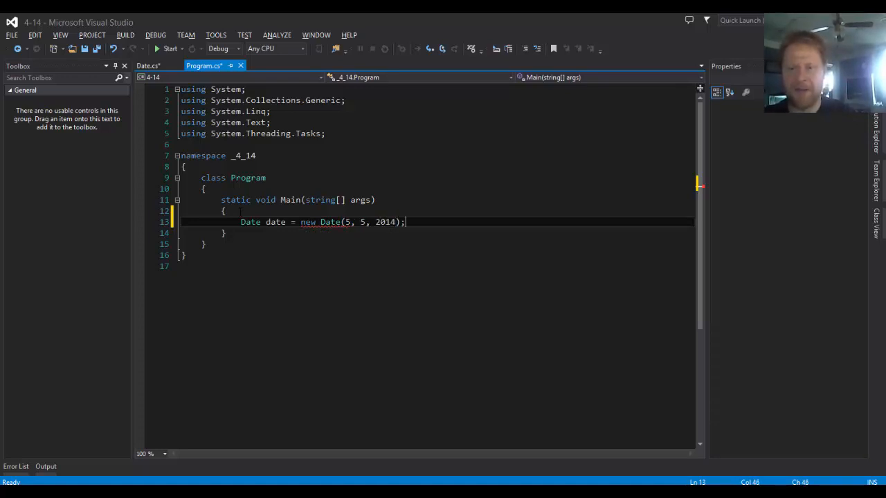
key(enter)
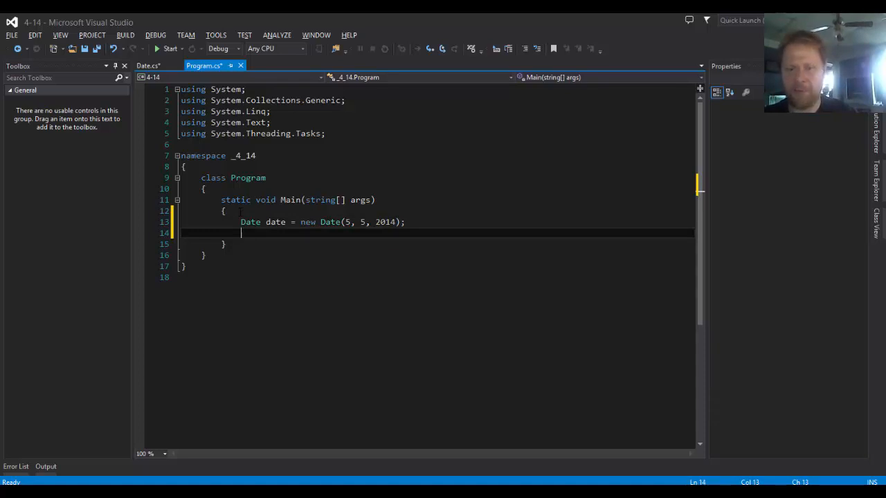
Add date.DisplayDay(); and Console.ReadLine(); then run the program to see 05/05/2014.
text(date)
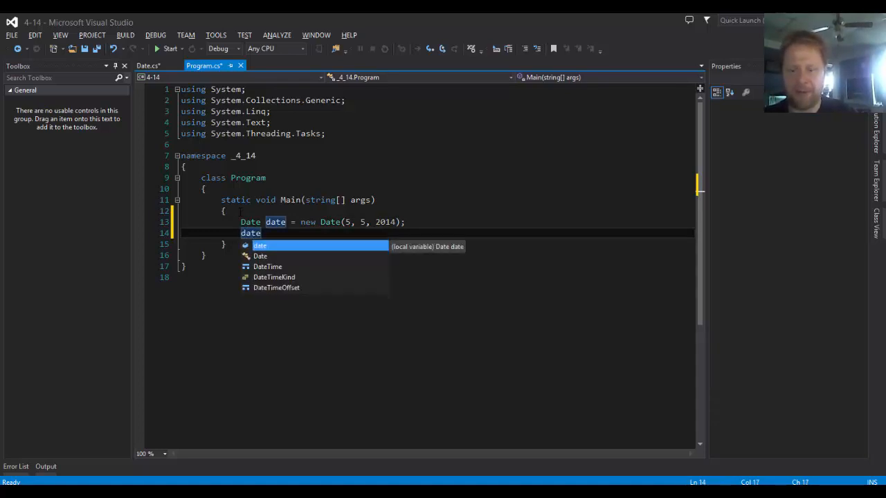
text(.DisplayDay)
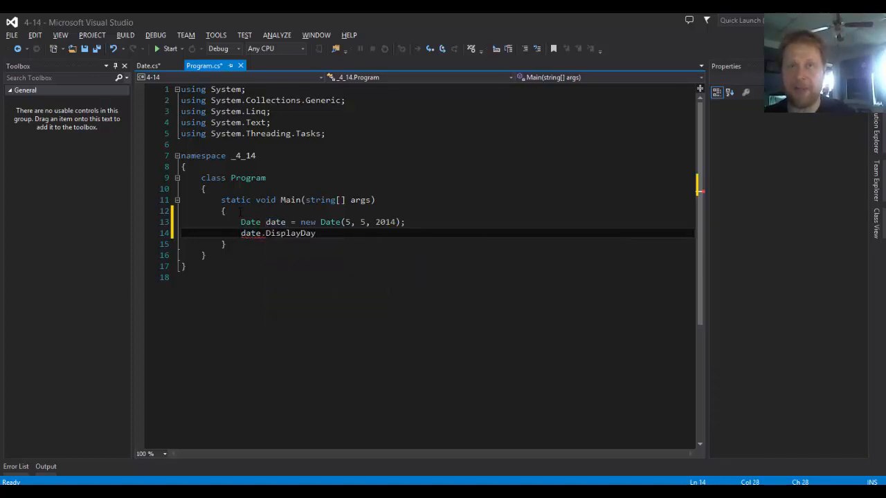
text(())
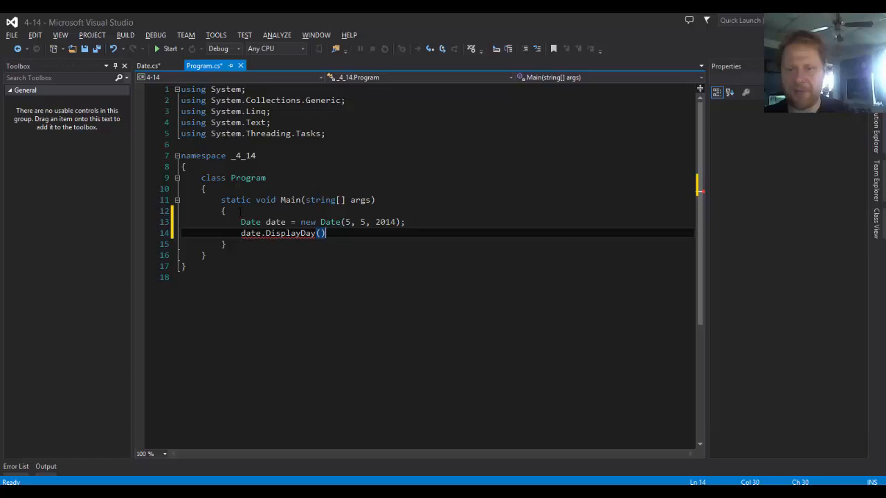
text(;)
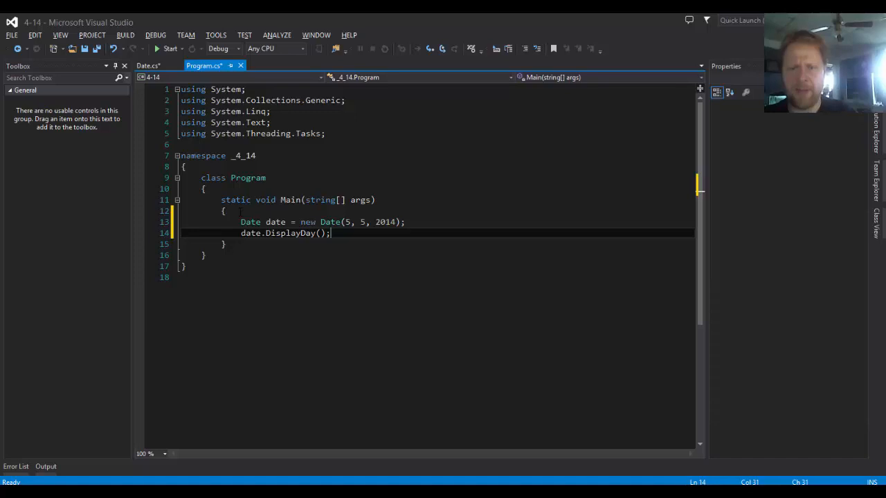
key(enter)
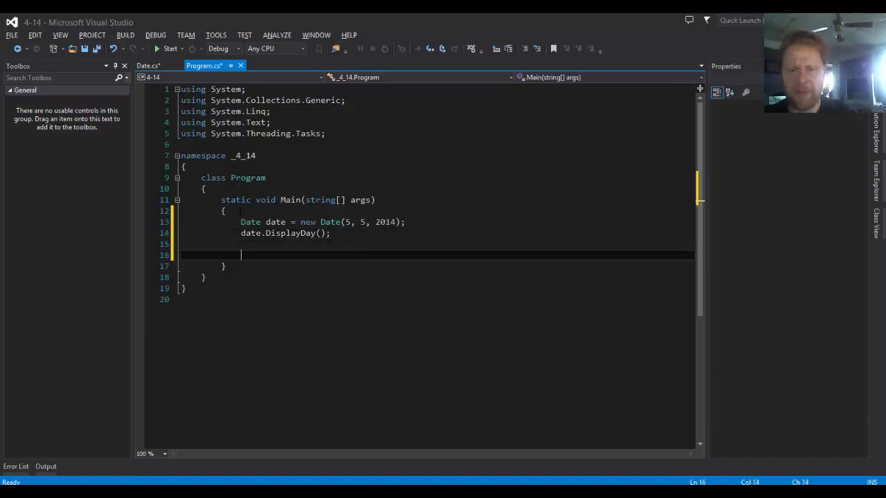
text(Console.Rea)
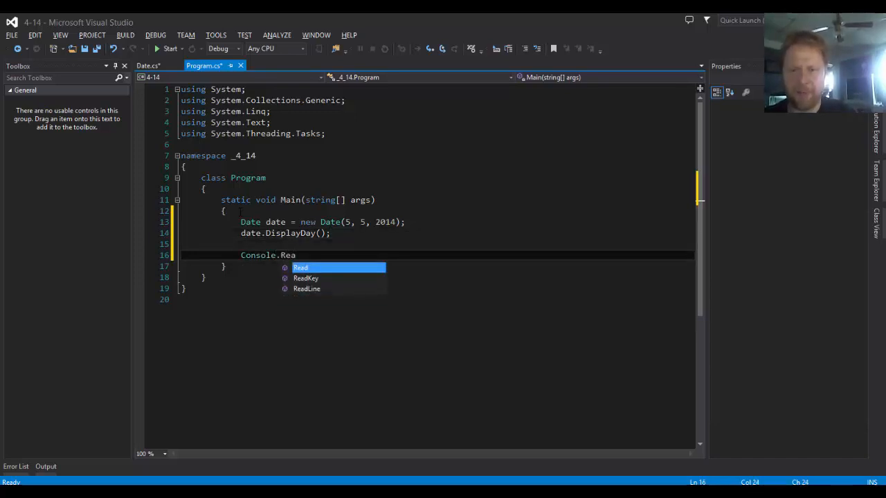
text(dLine())
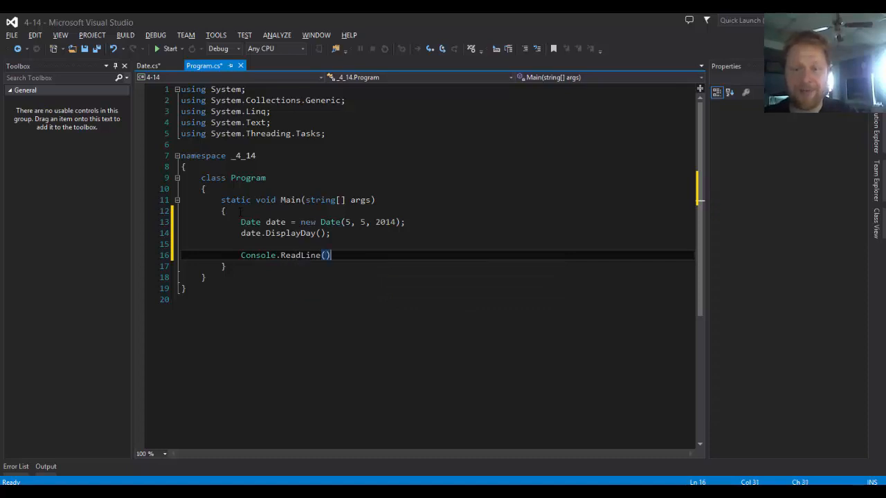
text(;)
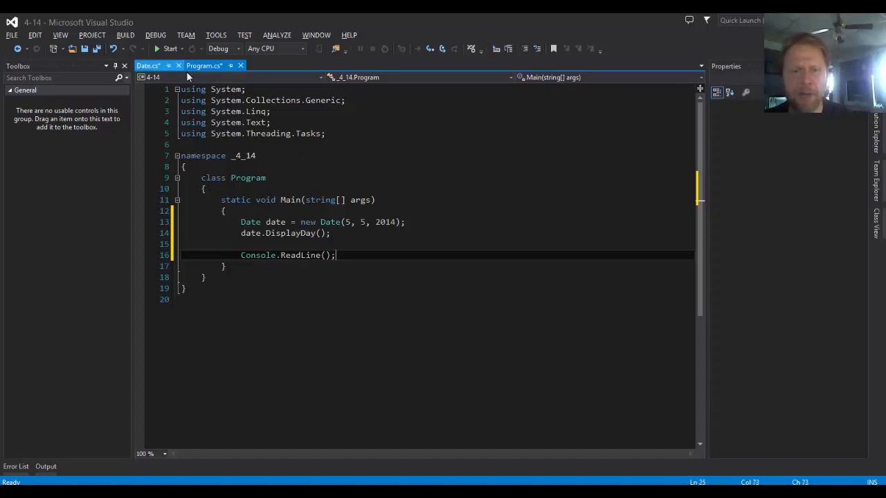
click(169, 48)
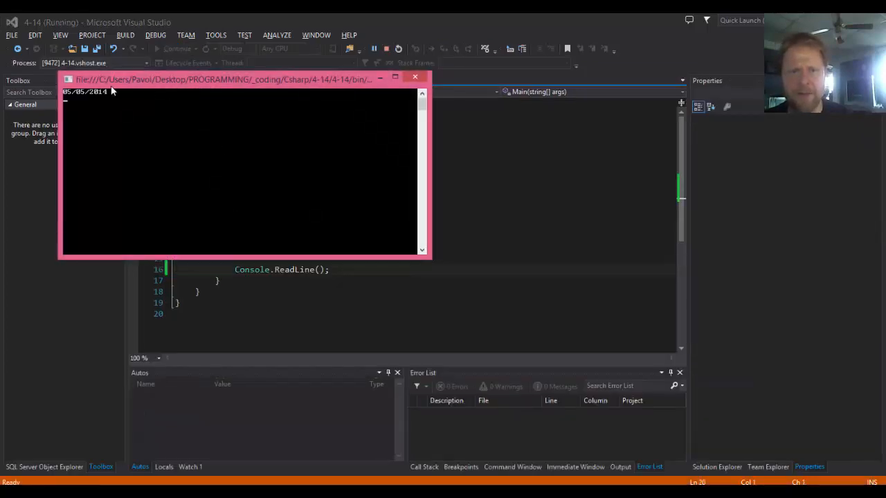
mouse_move(165, 94)
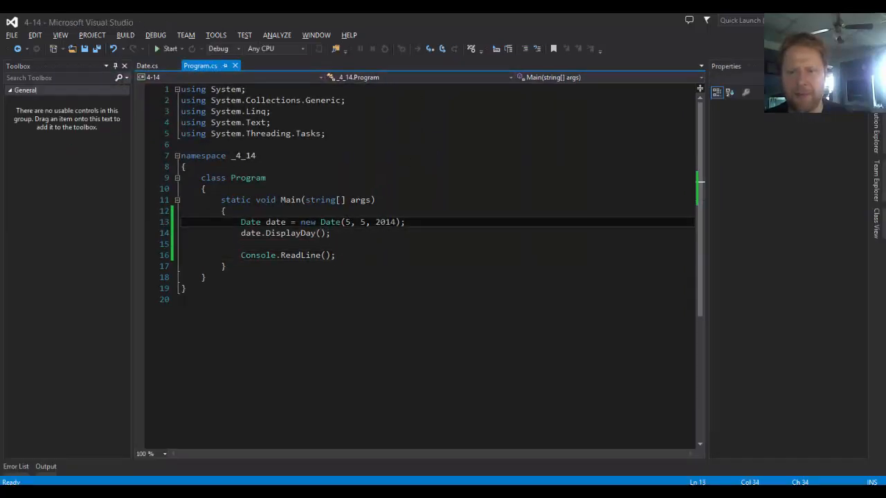
Change the date to Date(12, 15, 2014), run to confirm 12/15/2014 prints, then return to Date.cs.
text(1)
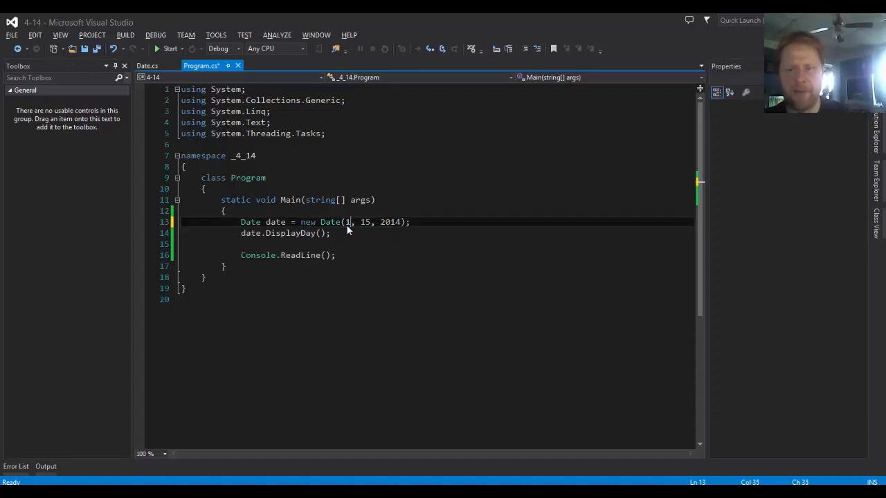
click(168, 49)
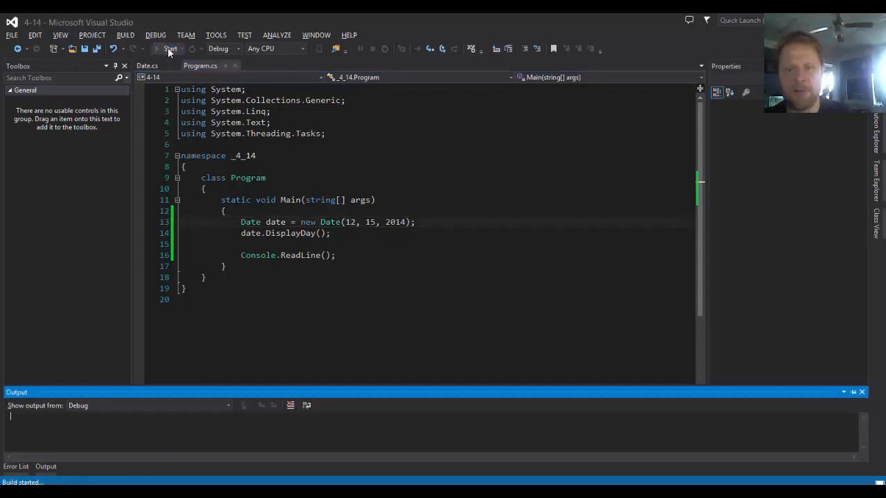
click(168, 49)
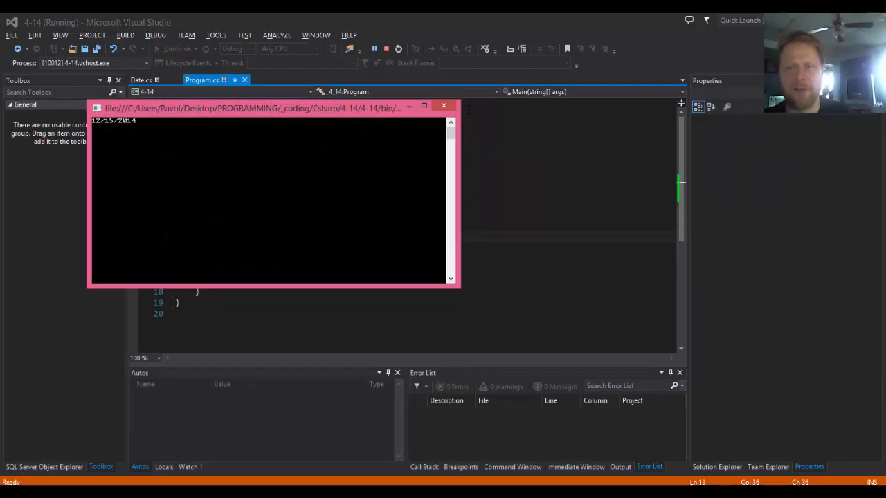
click(443, 105)
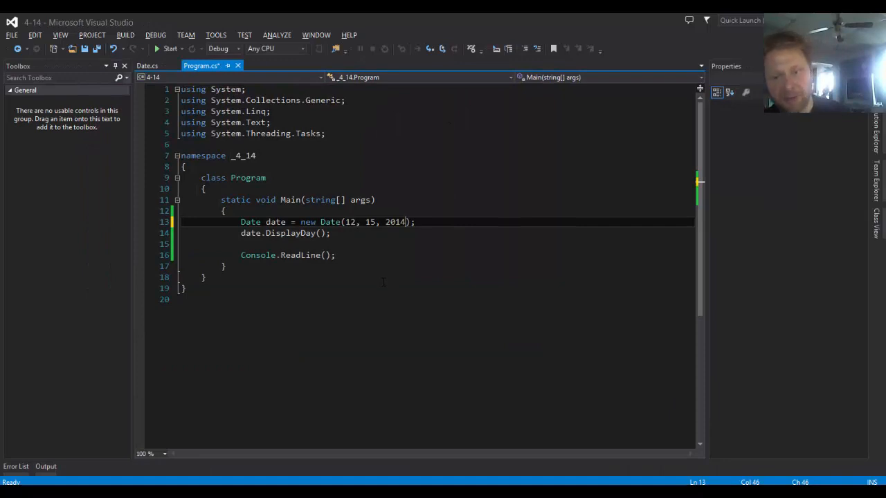
click(147, 65)
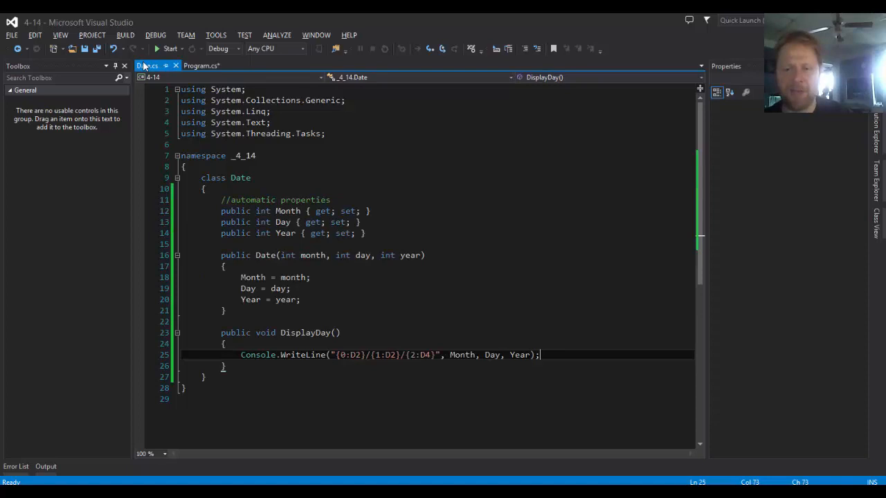
click(149, 65)
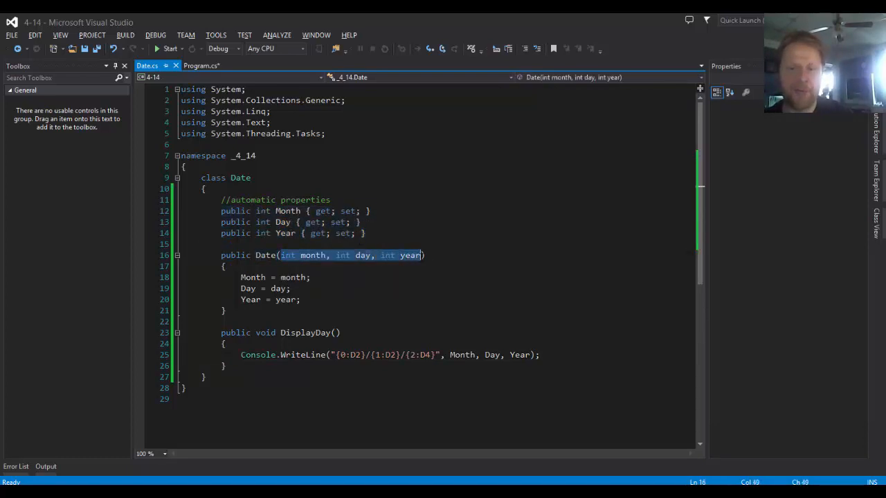
mouse_move(252, 277)
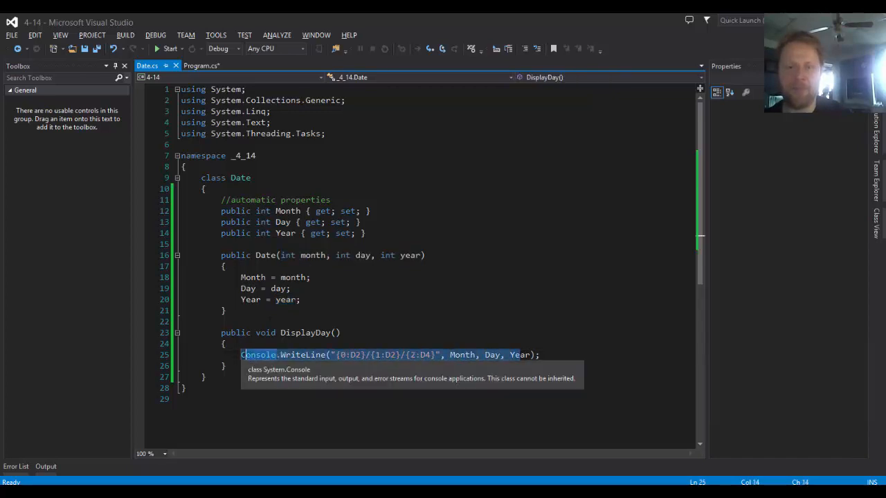
click(202, 65)
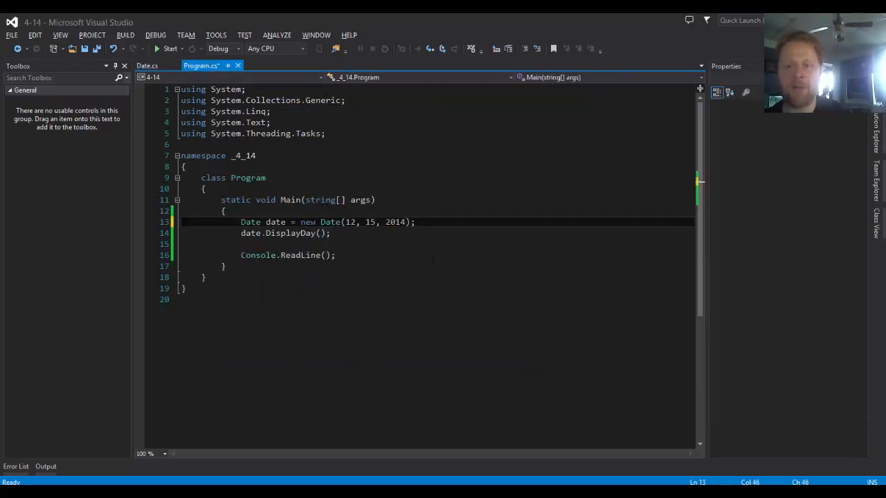